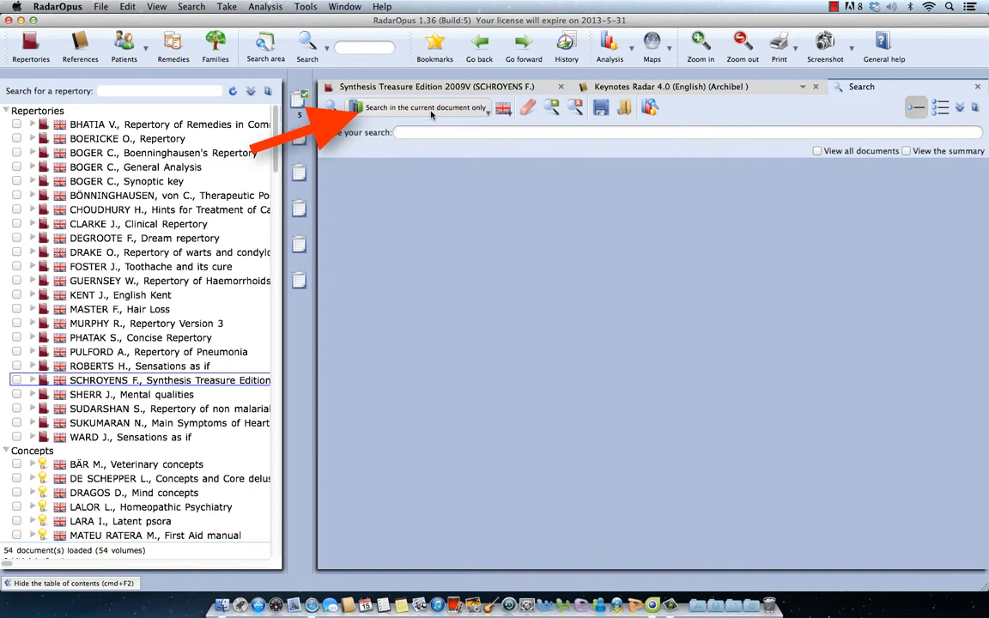
Step: Review the search-place list and the 'Always search in the same place' default choices
left_click(425, 106)
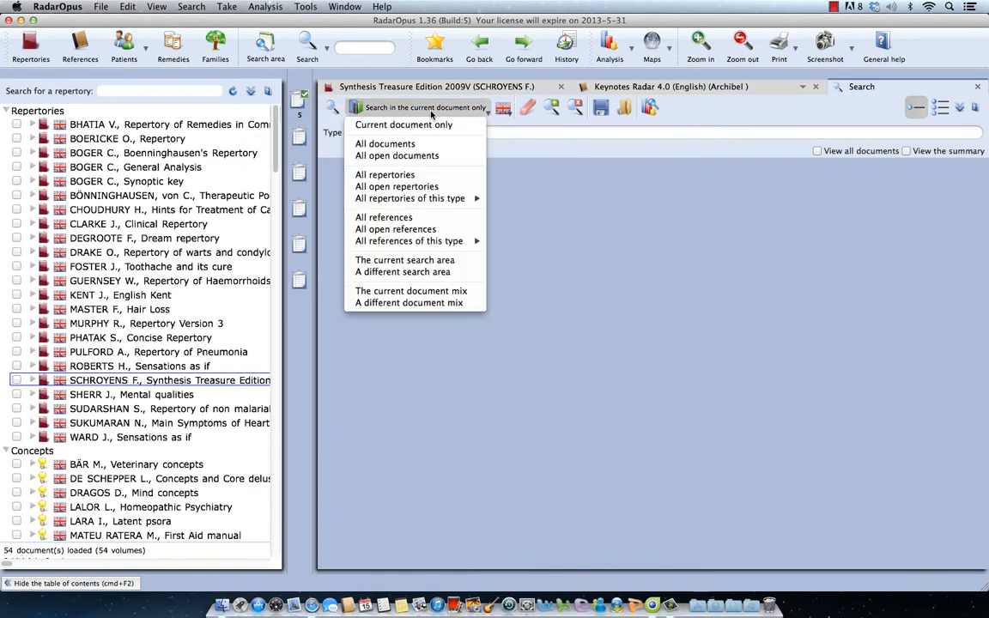
mouse_move(385, 144)
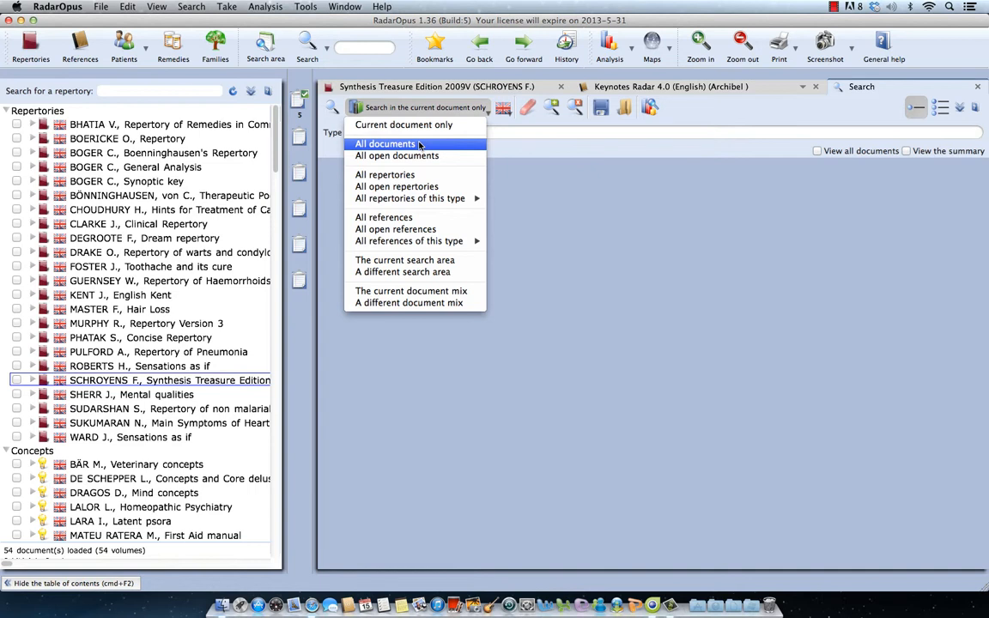
left_click(386, 143)
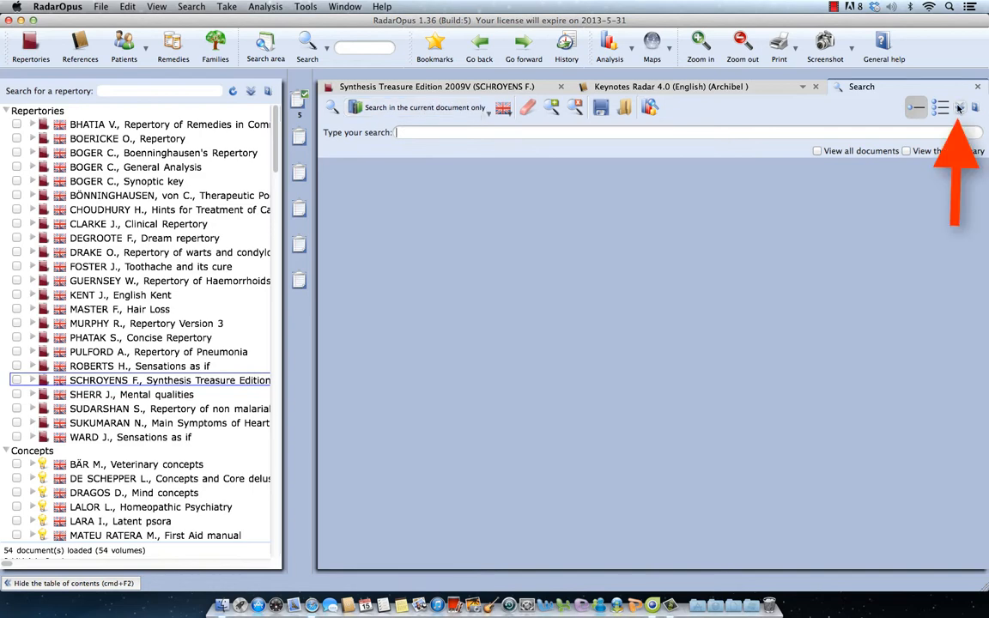
left_click(959, 107)
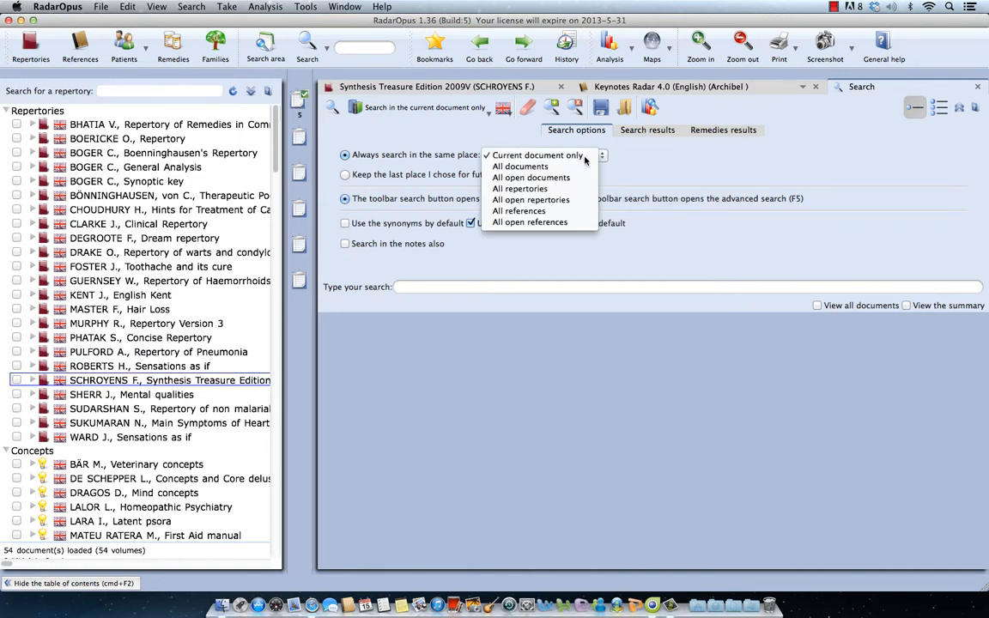
left_click(537, 154)
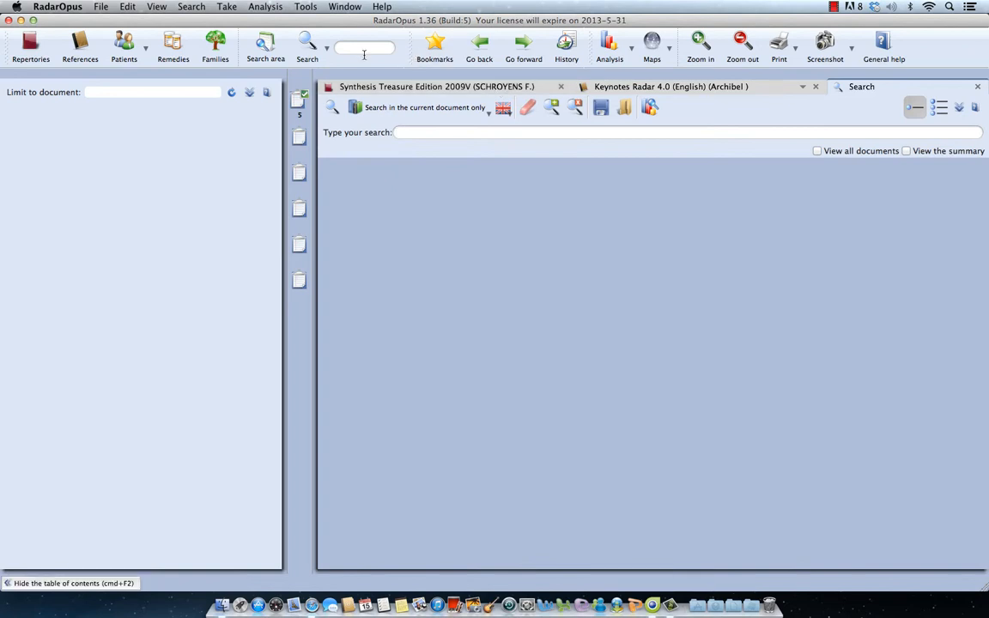
left_click(306, 45)
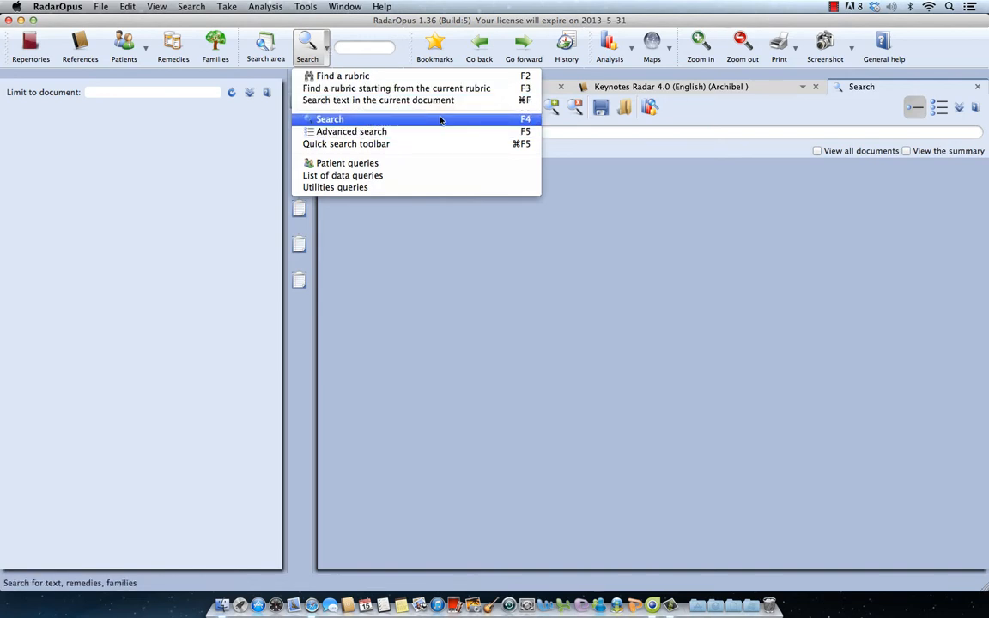
left_click(329, 119)
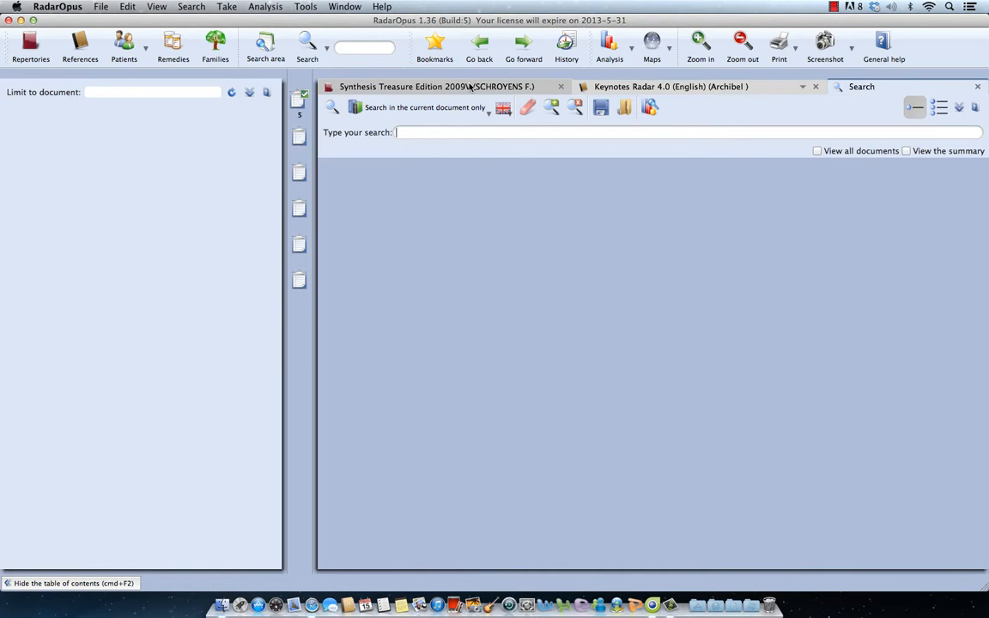
type("injure")
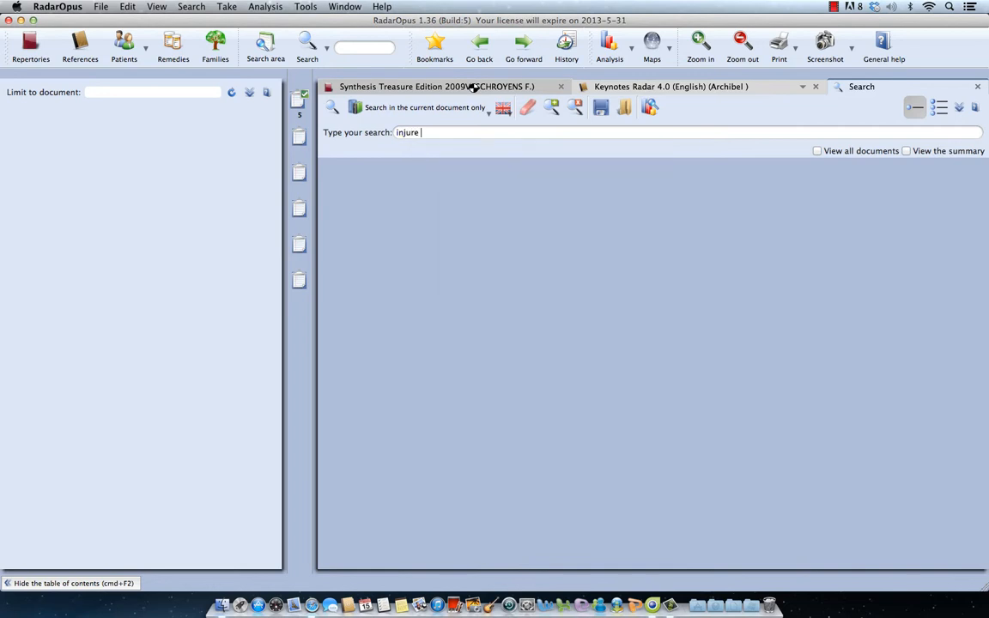
key("Return")
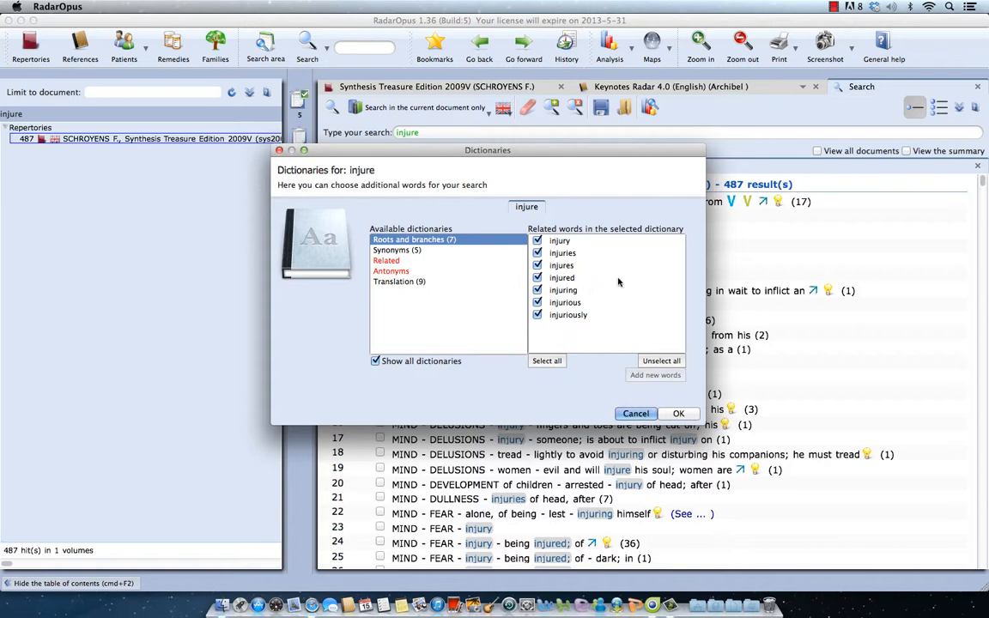
mouse_move(577, 339)
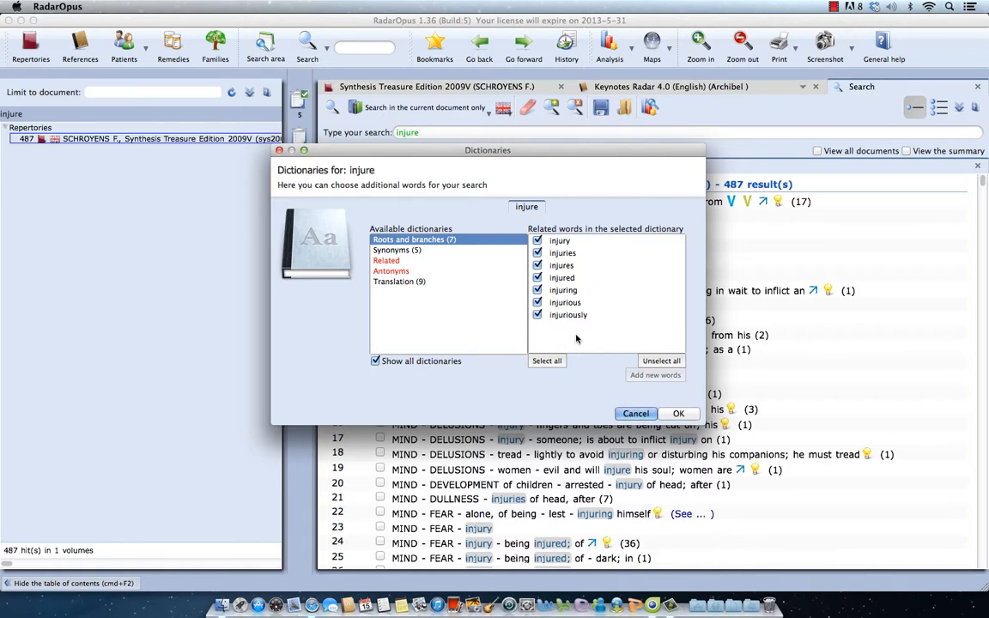
left_click(677, 413)
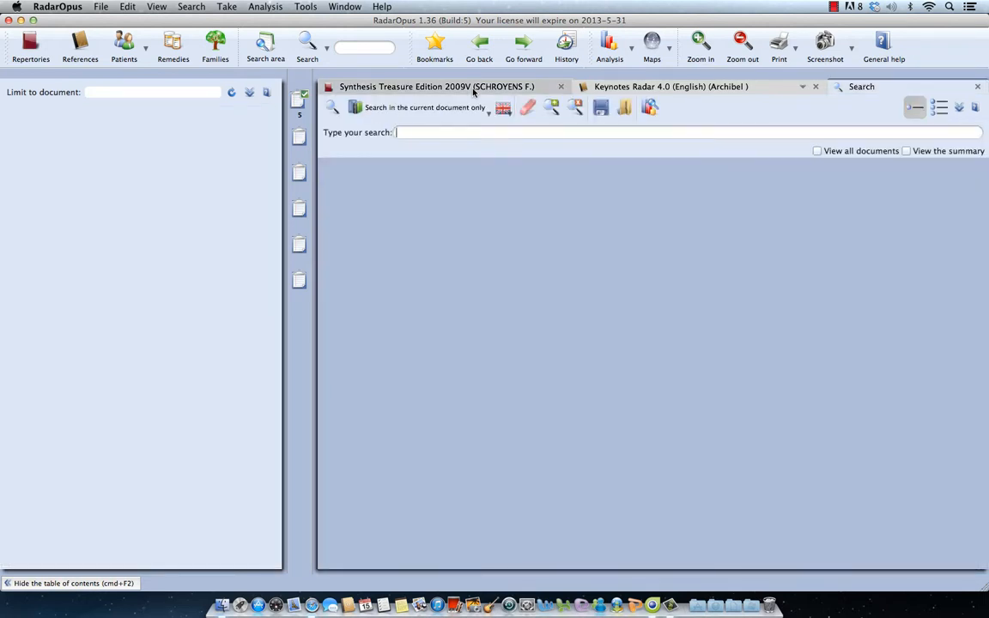
Step: Search Synthesis for rubrics containing Sepia officinalis, returning 13,595 hits
type("s")
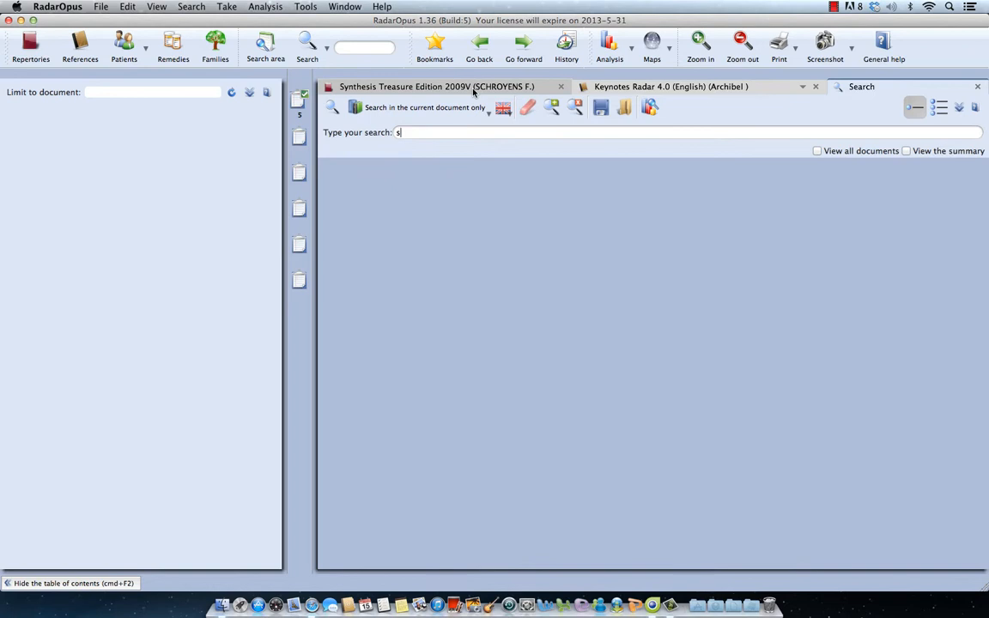
type("ep")
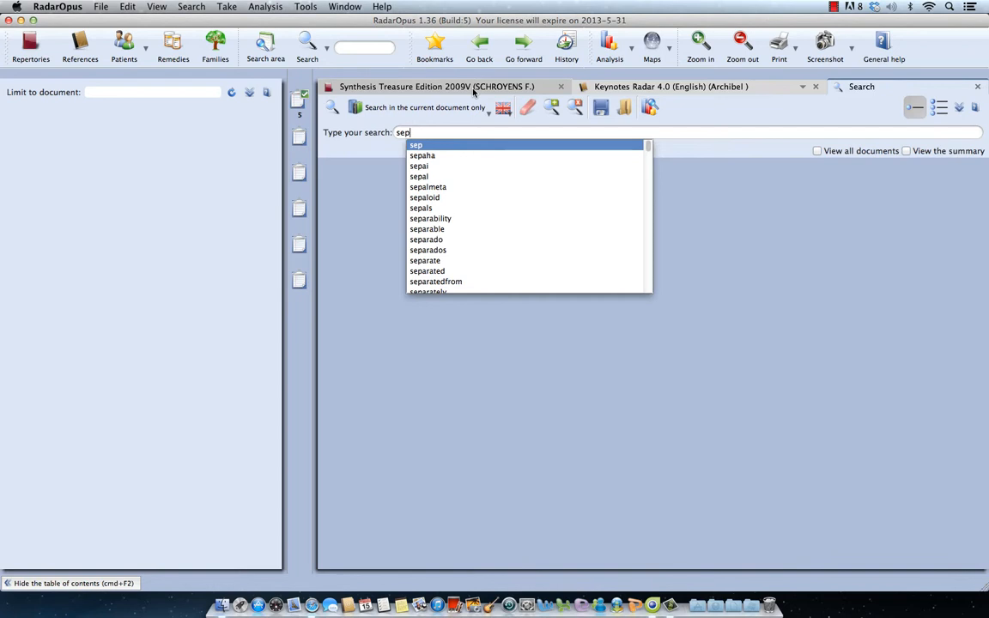
scroll("down", 3)
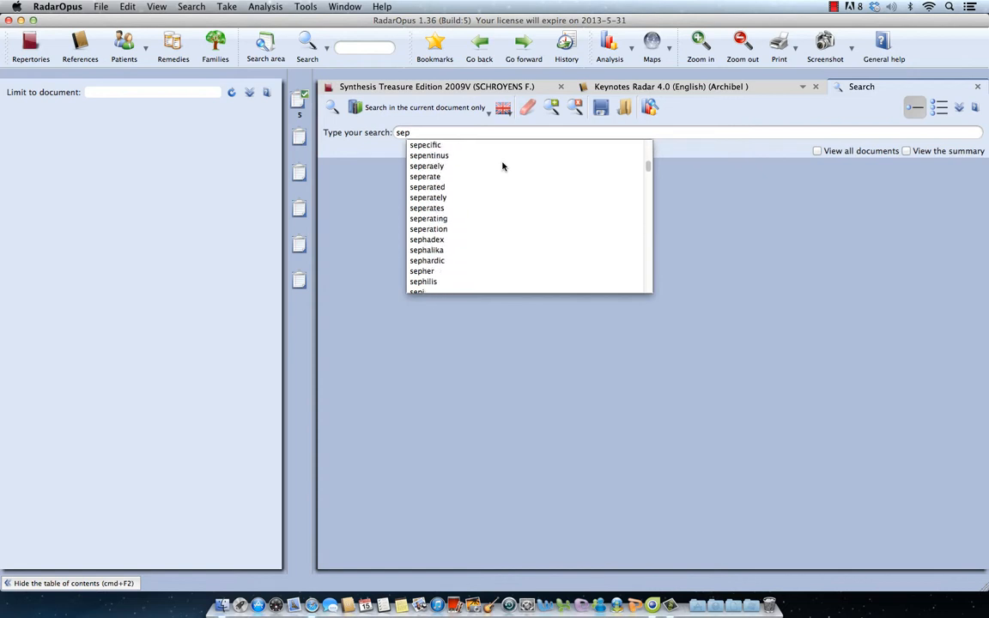
type("t")
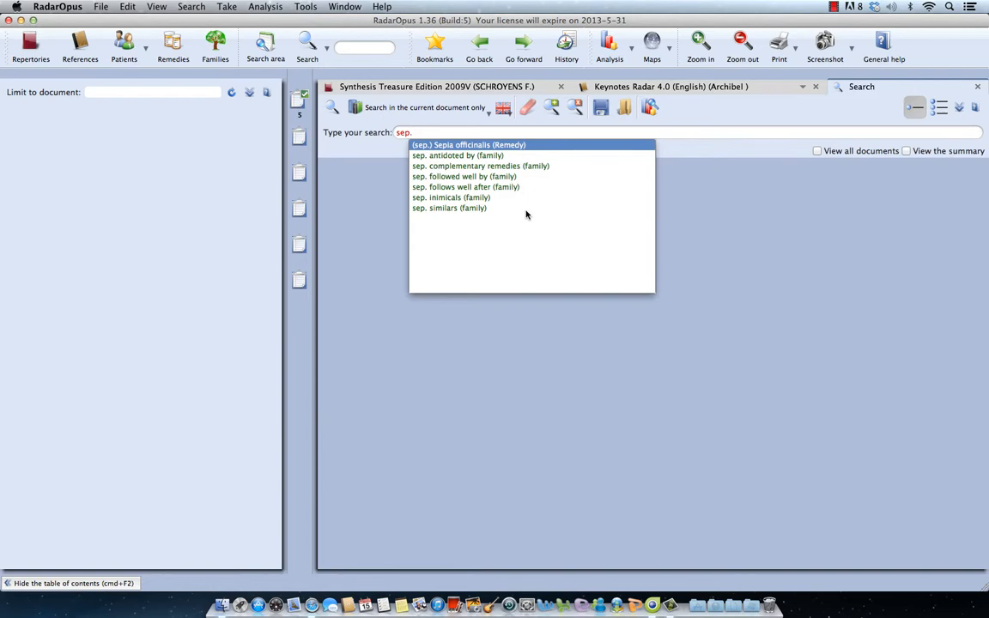
left_click(468, 144)
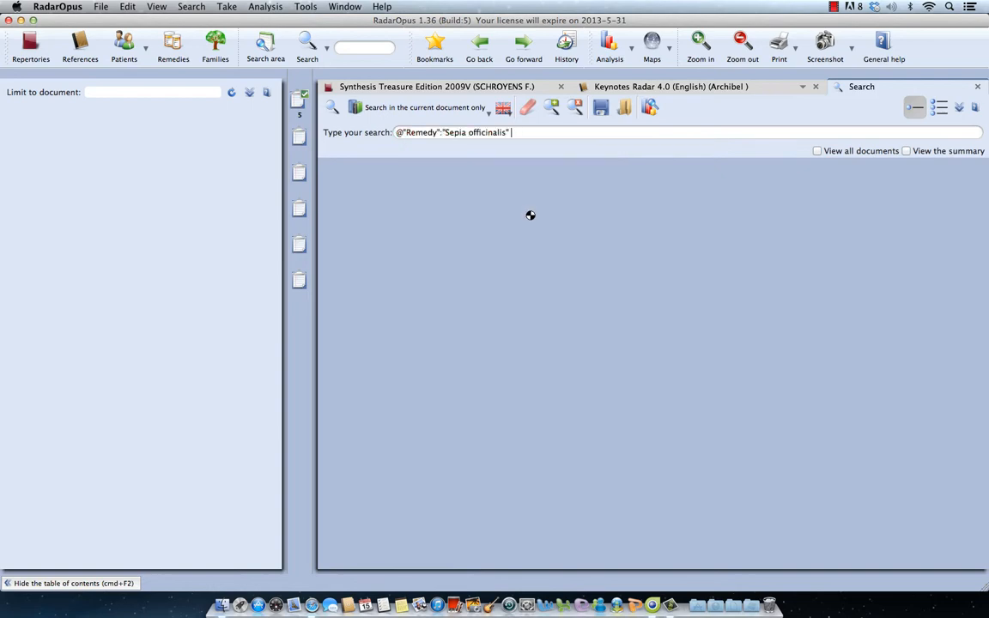
key("Return")
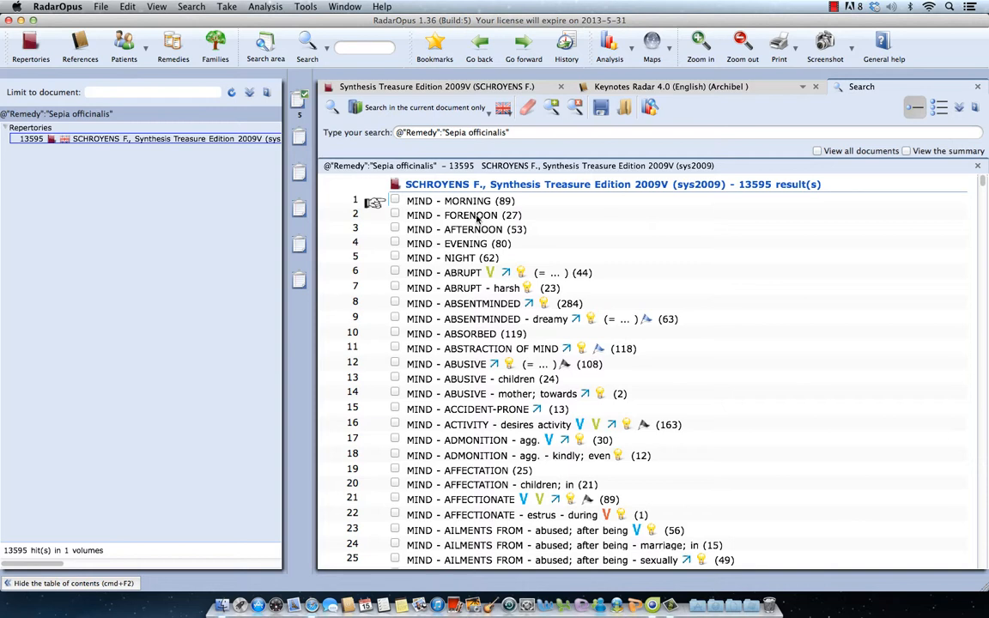
mouse_move(565, 313)
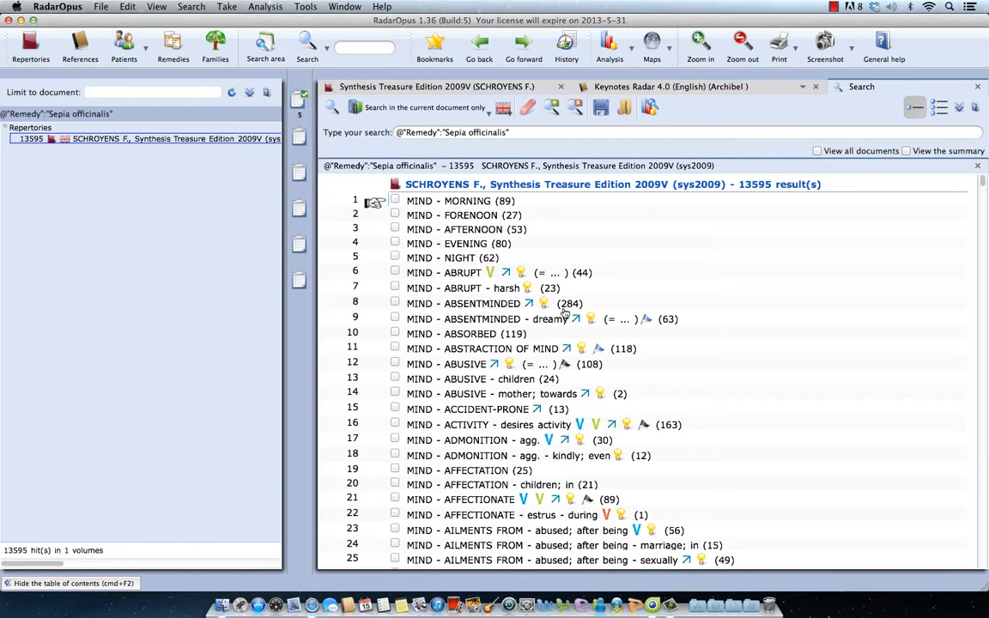
mouse_move(588, 310)
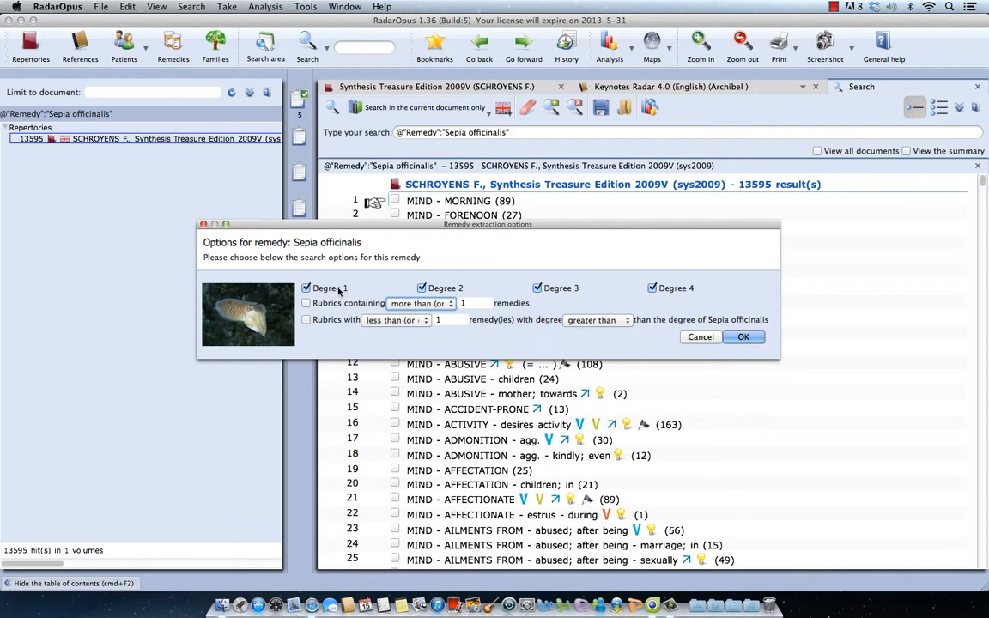
Step: Limit Sepia officinalis results to rubrics with 10 or fewer remedies, leaving 4,392 hits
left_click(306, 302)
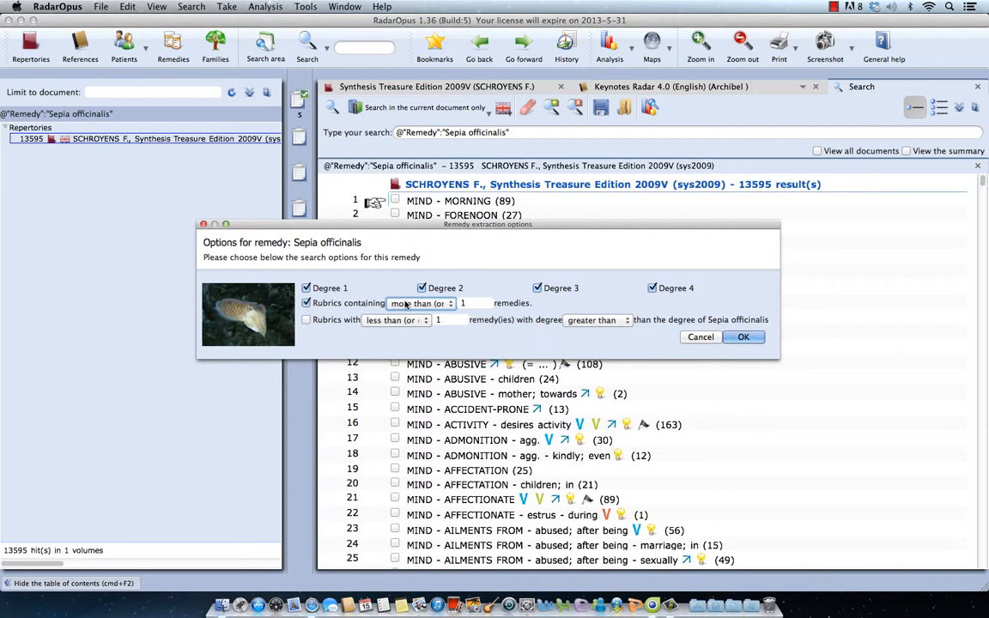
left_click(421, 303)
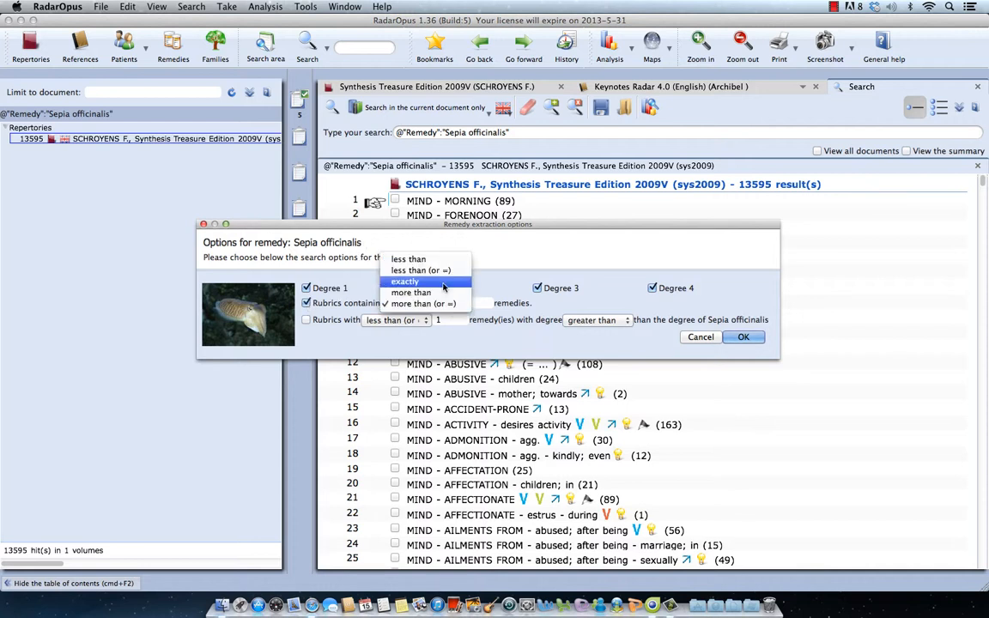
left_click(421, 270)
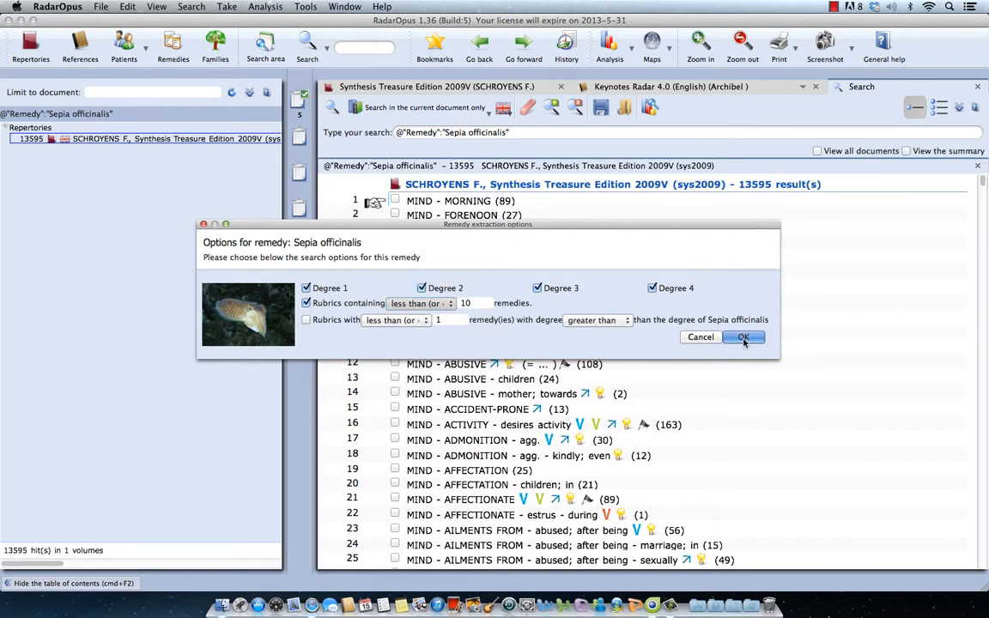
left_click(743, 337)
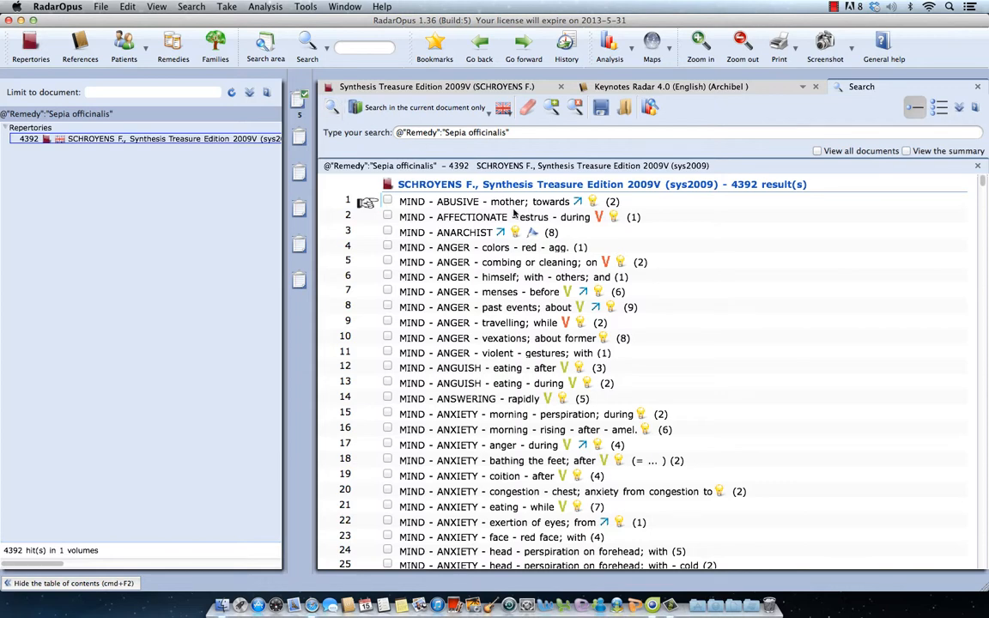
scroll("down", 3)
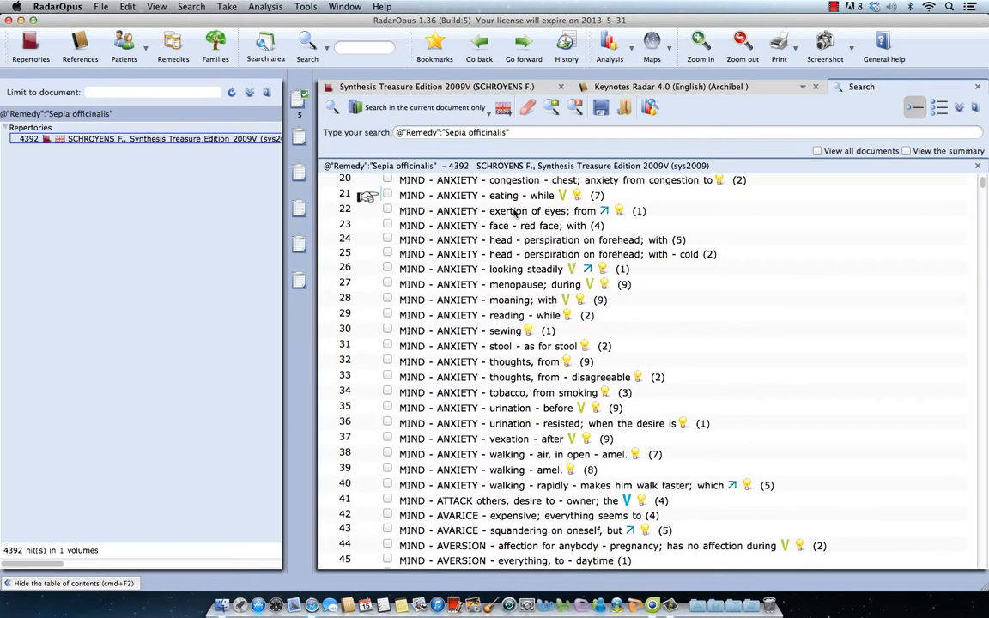
scroll("down", 3)
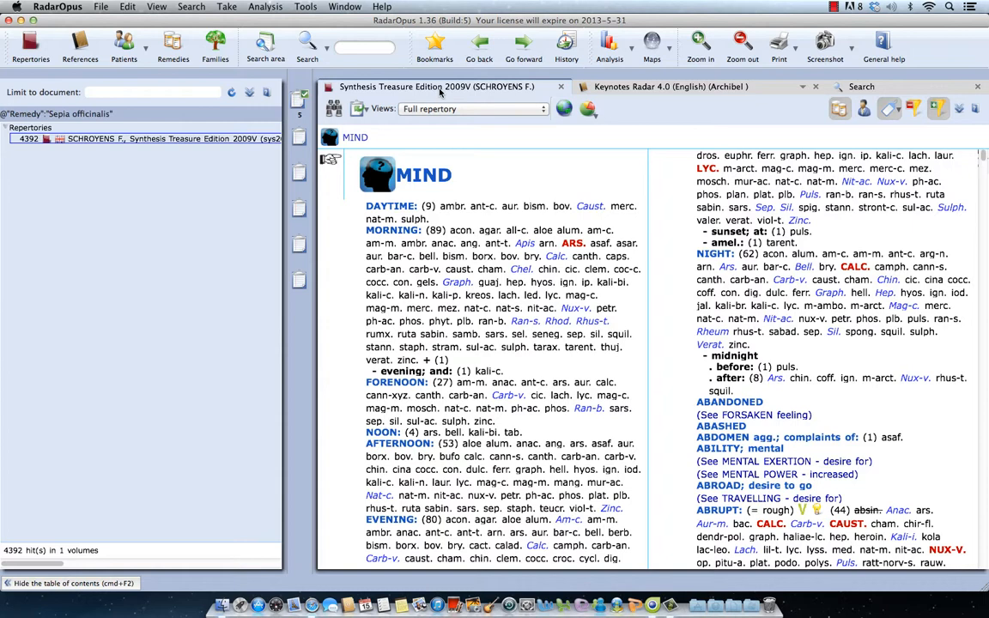
Step: Clear the Sepia search and choose the Solanaceae (APG2) family from the 'solana' suggestions
left_click(861, 86)
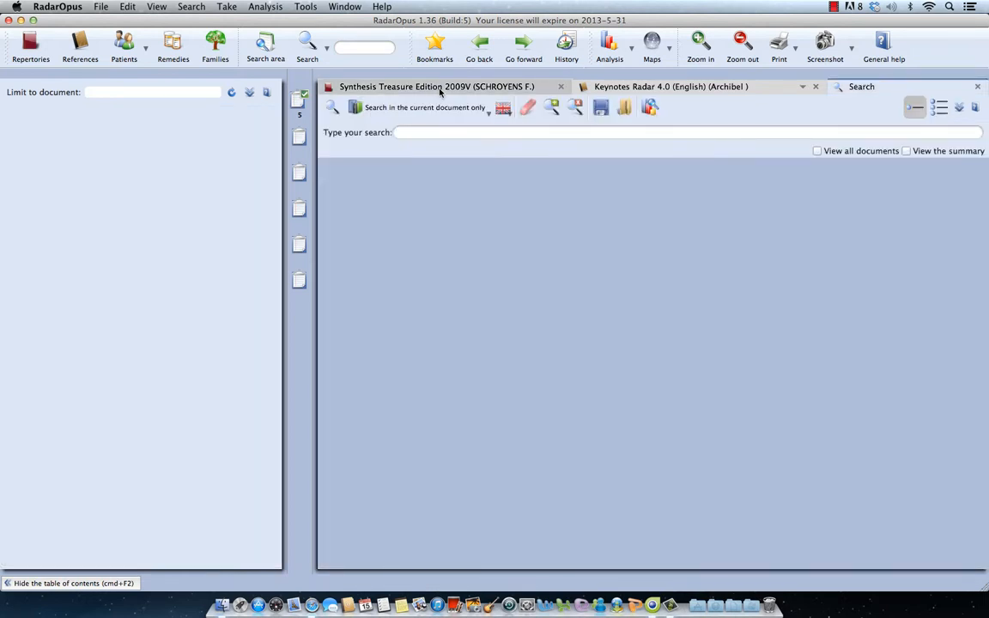
type("s")
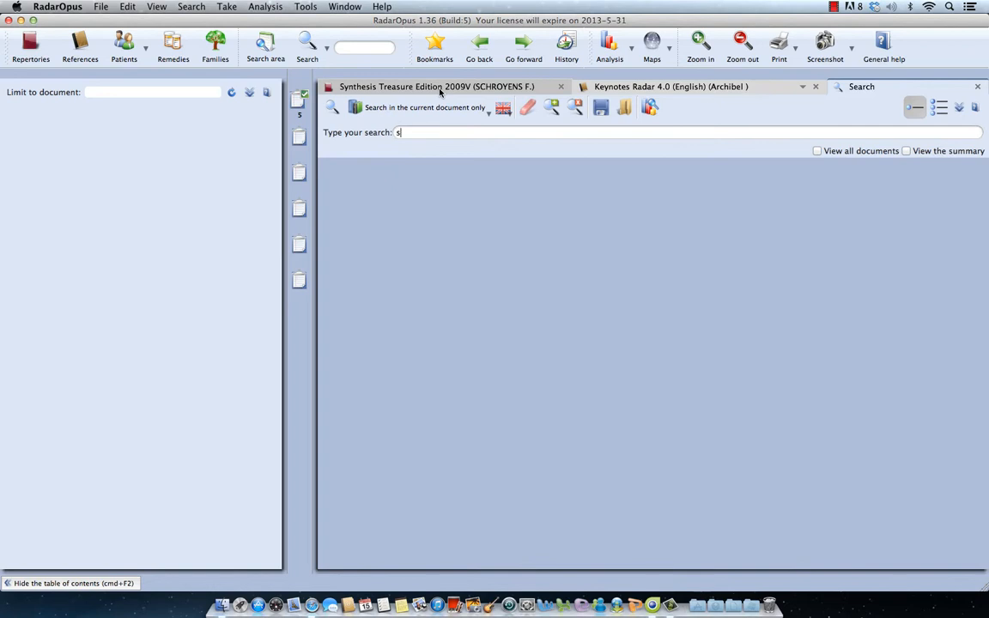
type("olana")
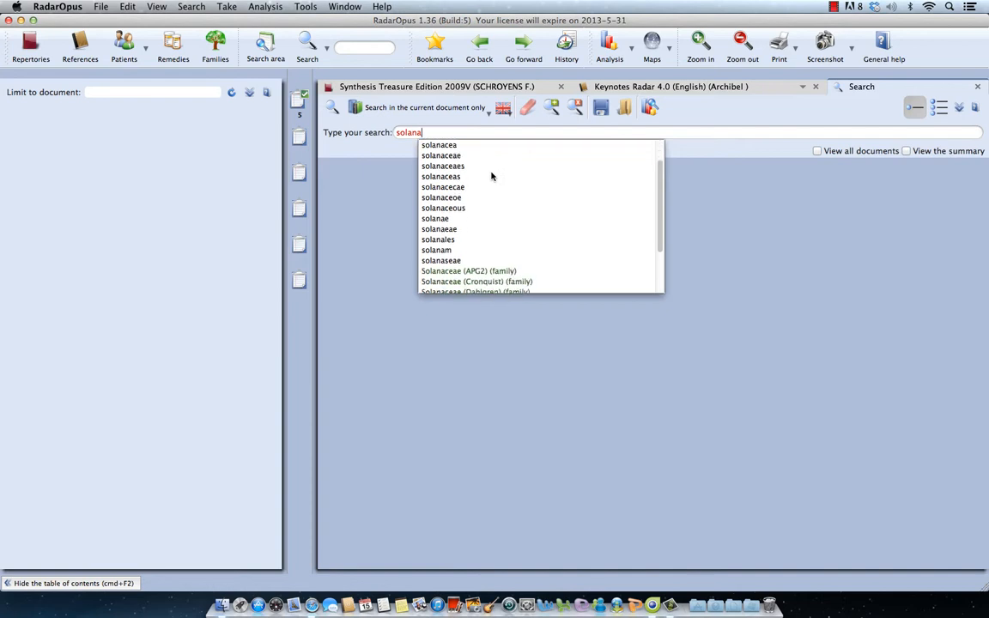
key("Backspace")
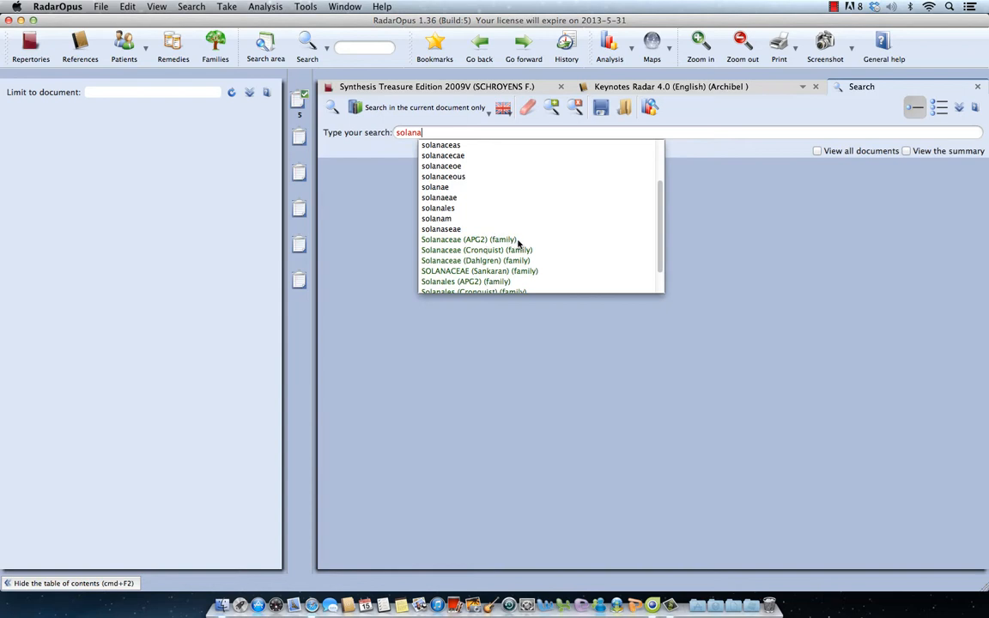
left_click(469, 240)
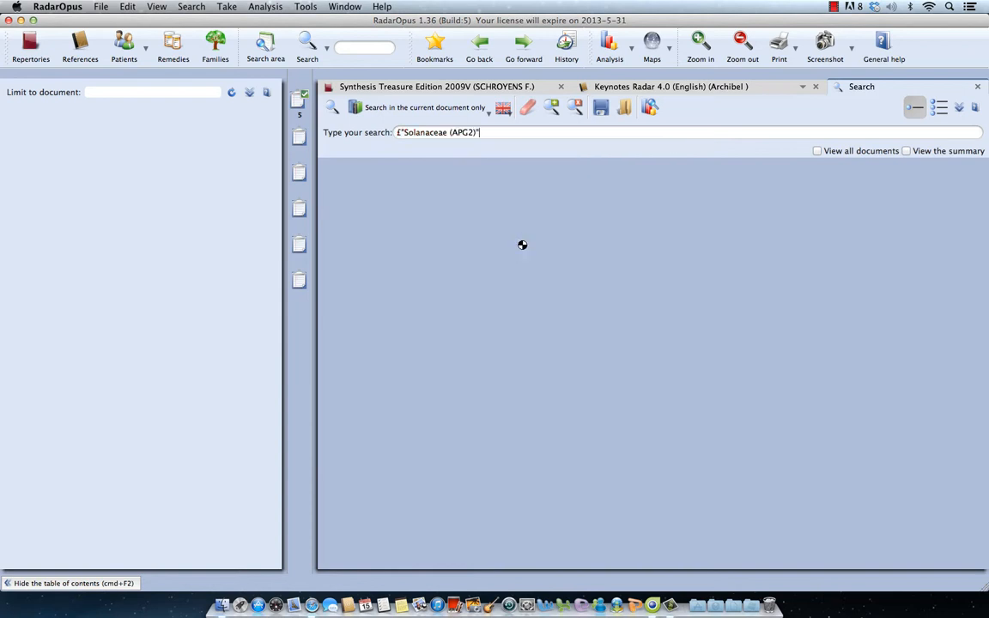
mouse_move(358, 155)
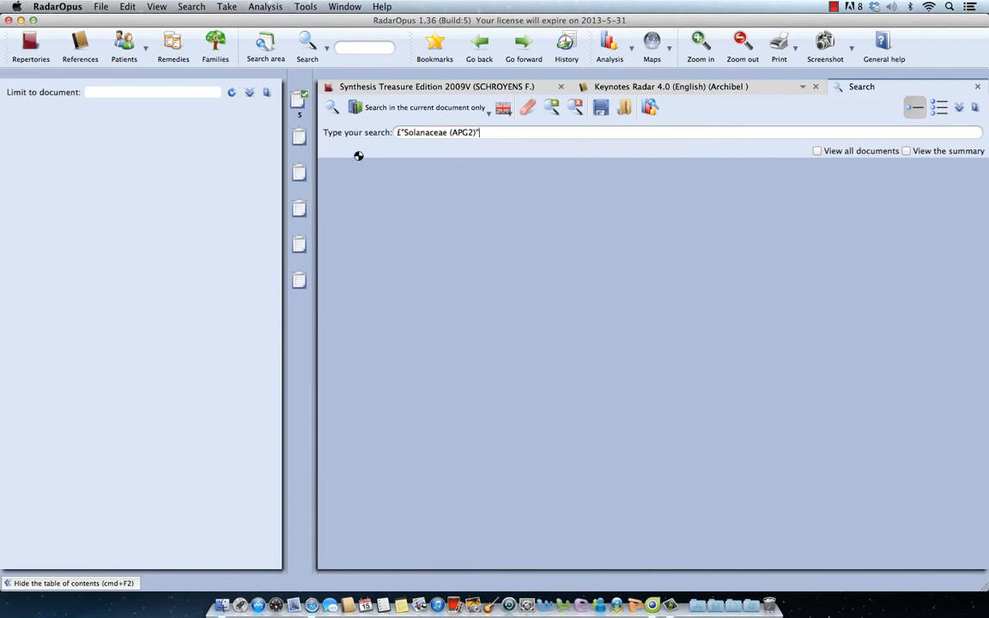
mouse_move(373, 179)
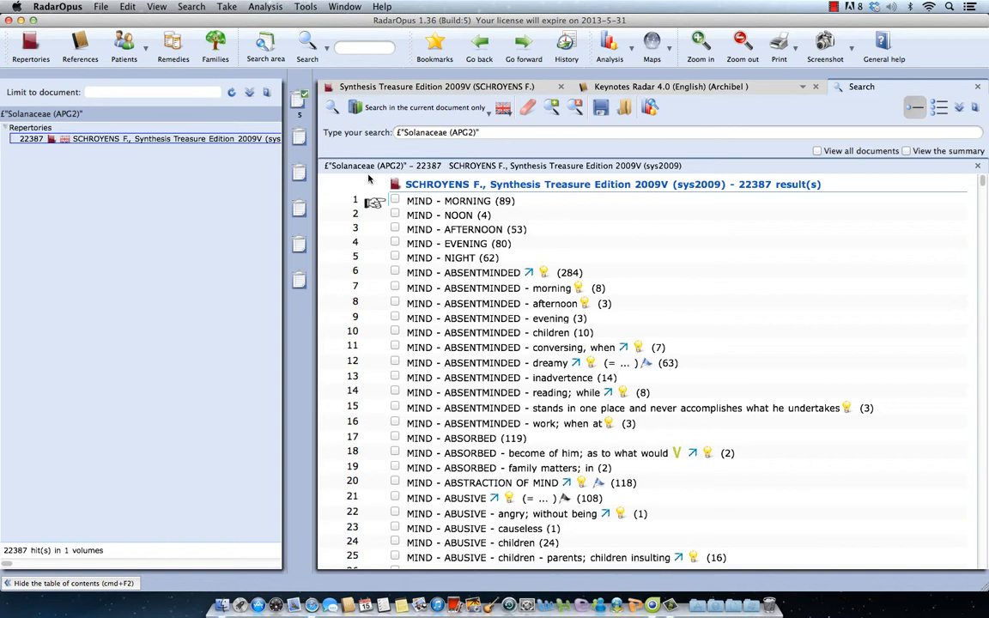
mouse_move(480, 233)
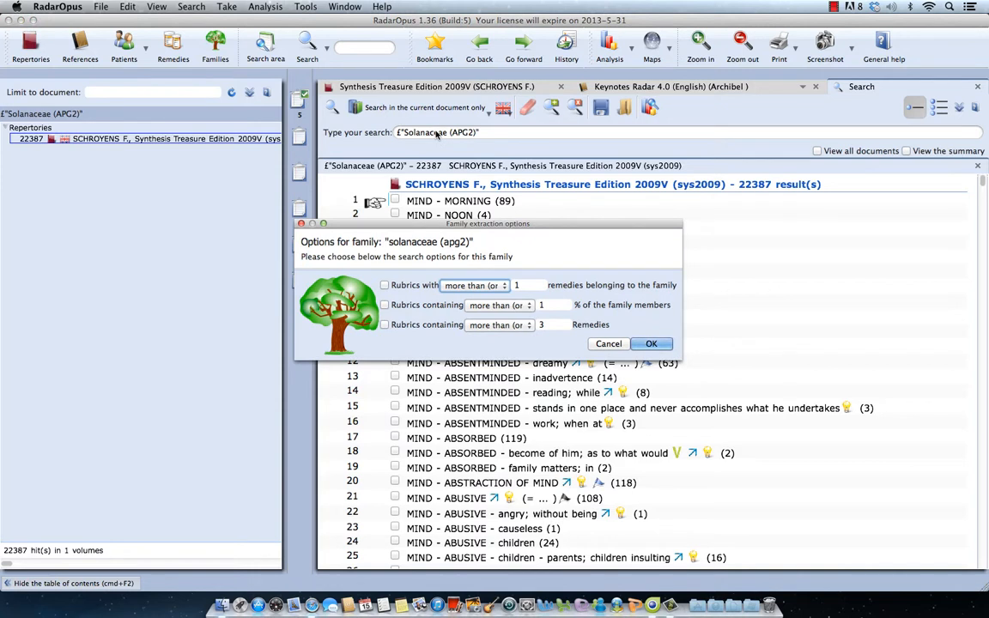
mouse_move(456, 230)
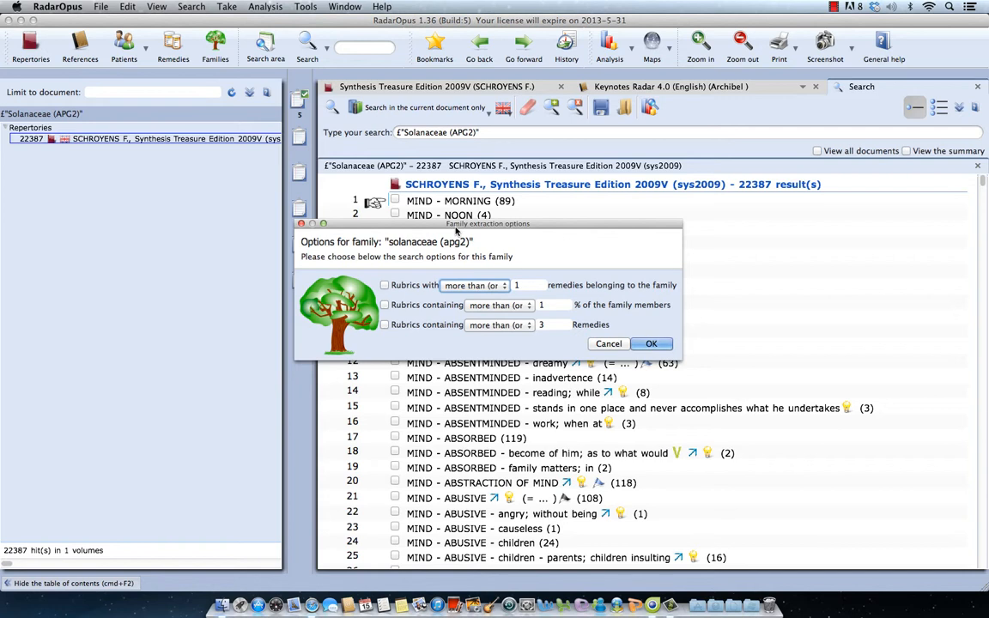
Step: Require more than 4 family remedies and at most 100 total remedies, and confirm
left_click(384, 325)
type("4")
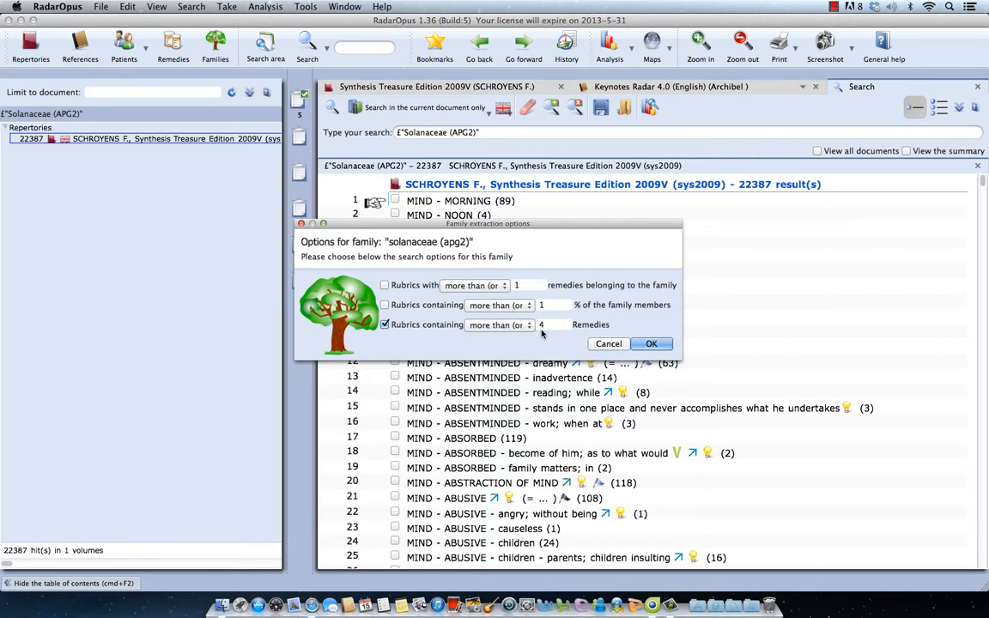
left_click(385, 325)
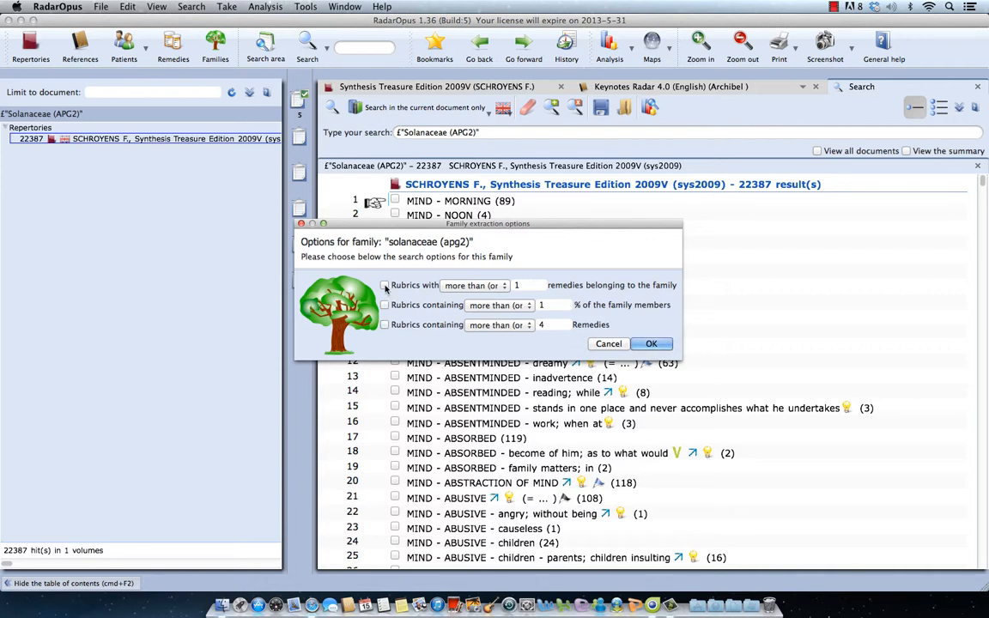
left_click(384, 285)
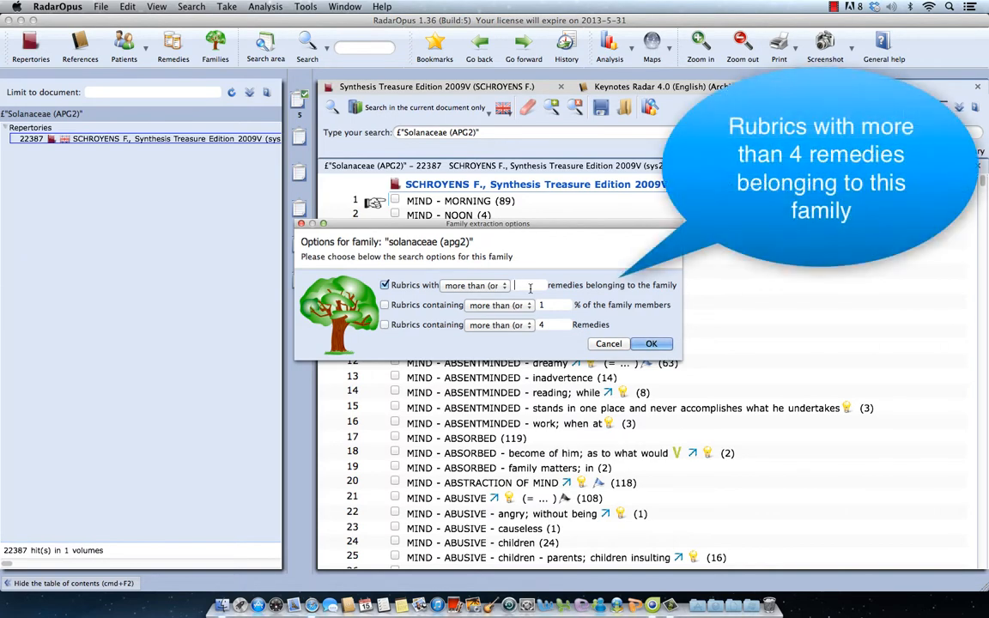
type("4")
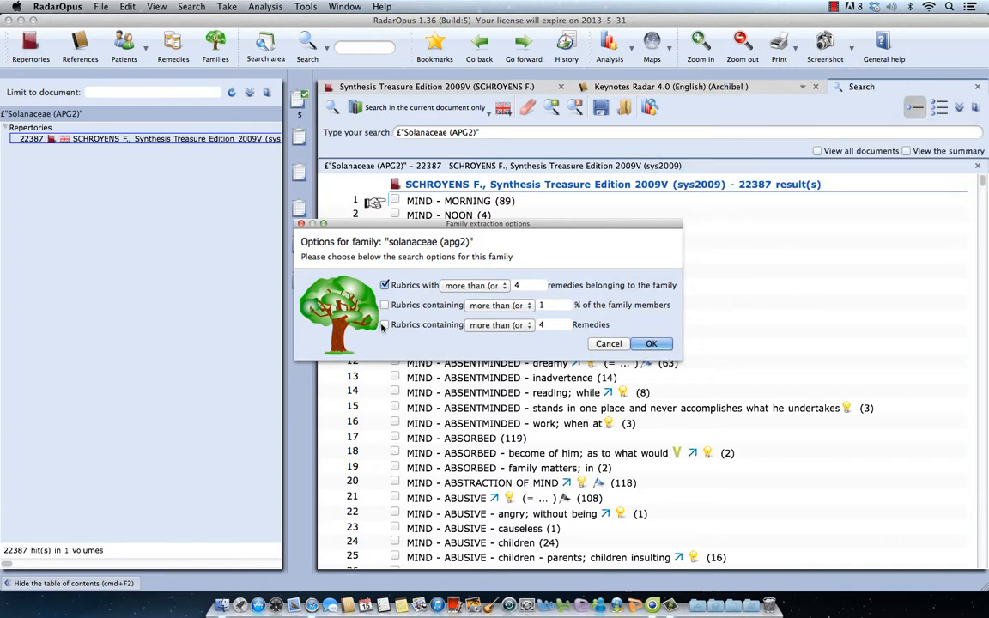
left_click(385, 324)
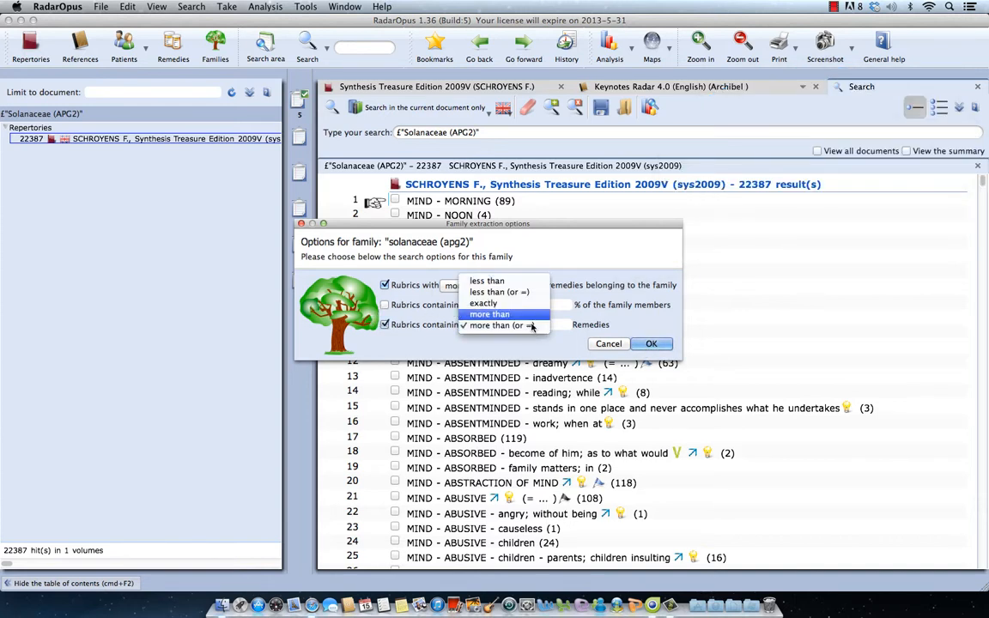
left_click(489, 314)
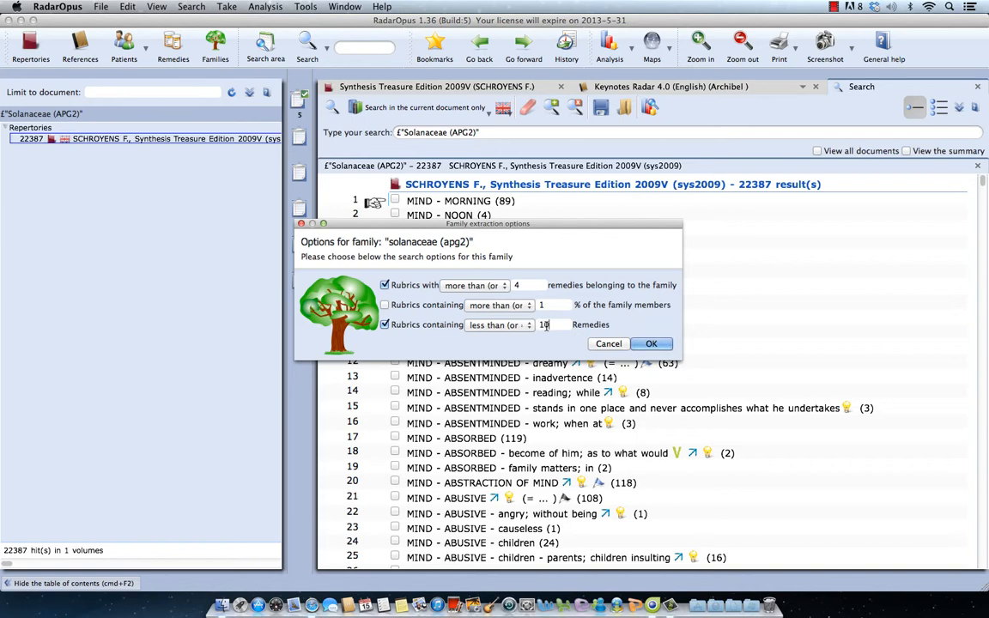
left_click(650, 343)
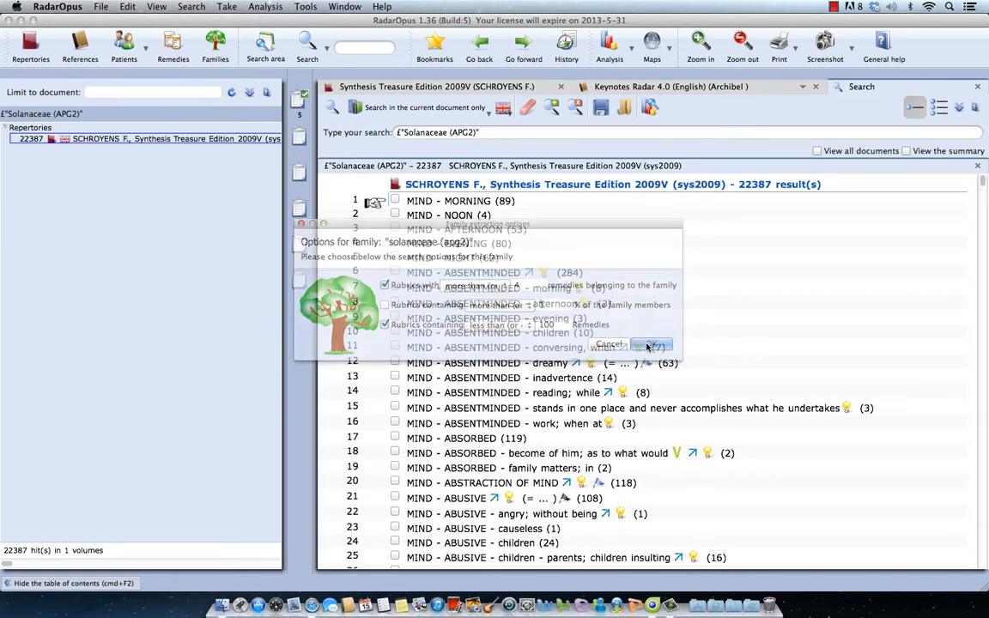
left_click(652, 344)
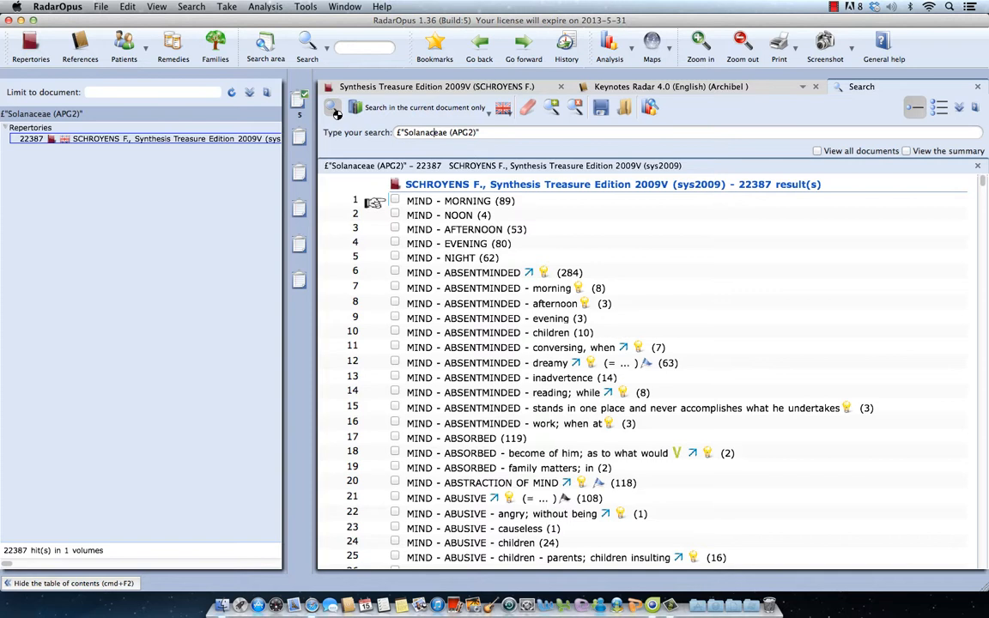
Step: Rerun the Solanaceae (APG2) family search, narrowing it to 23 rubrics
left_click(333, 107)
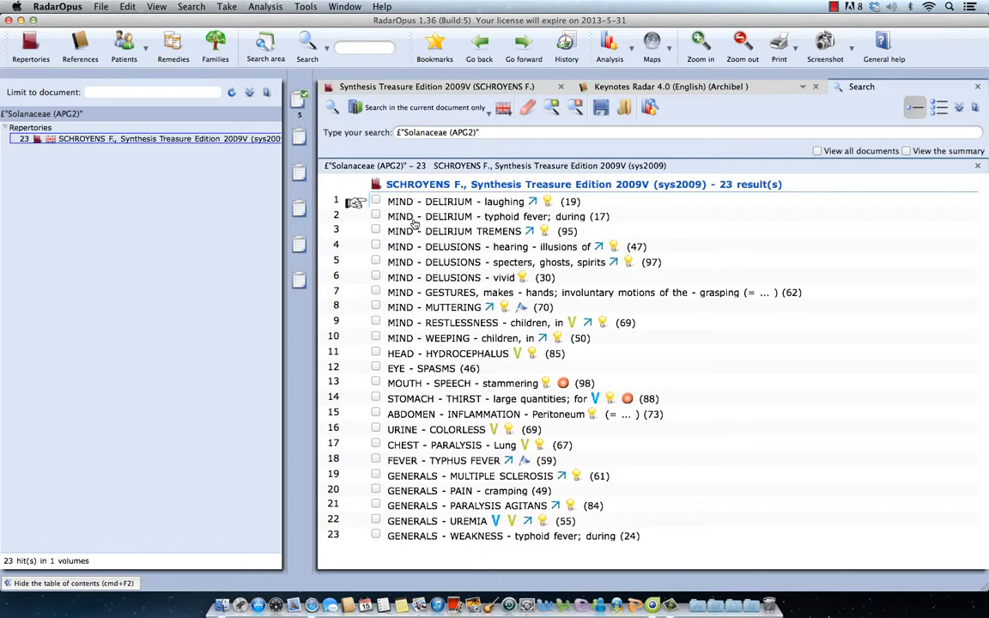
mouse_move(550, 211)
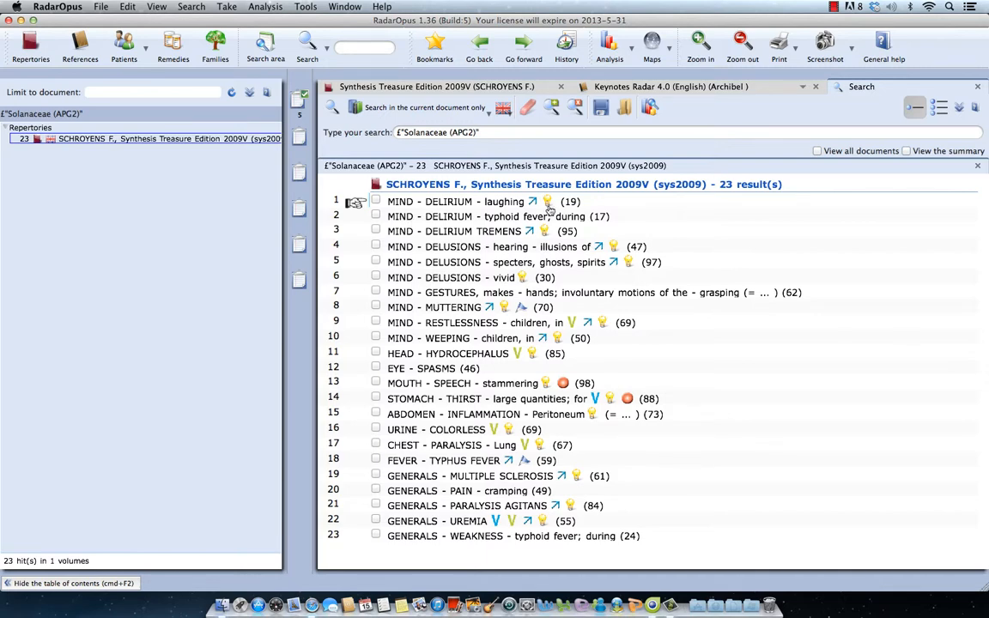
mouse_move(571, 201)
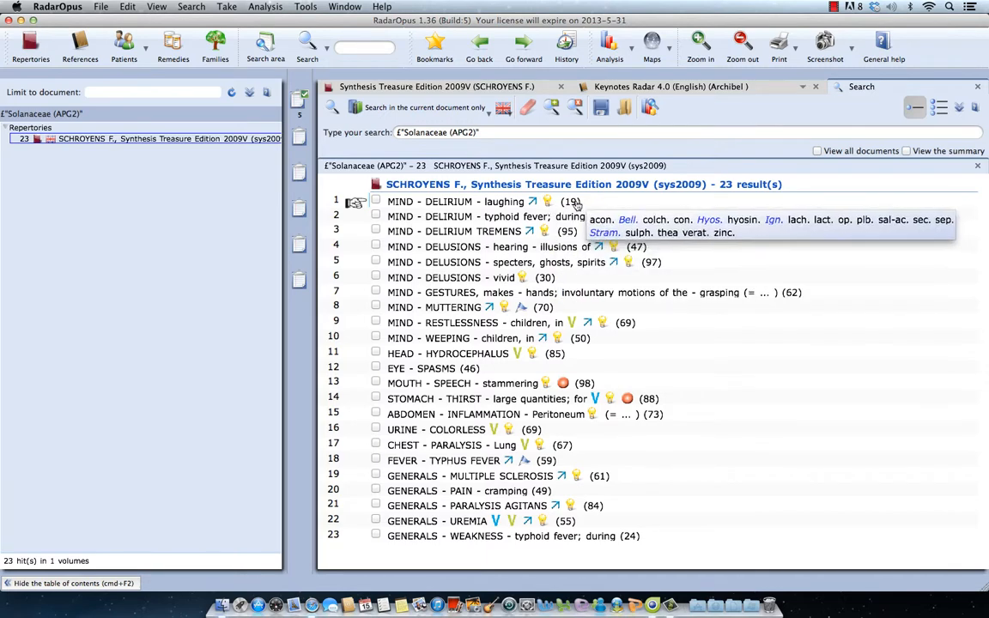
mouse_move(650, 226)
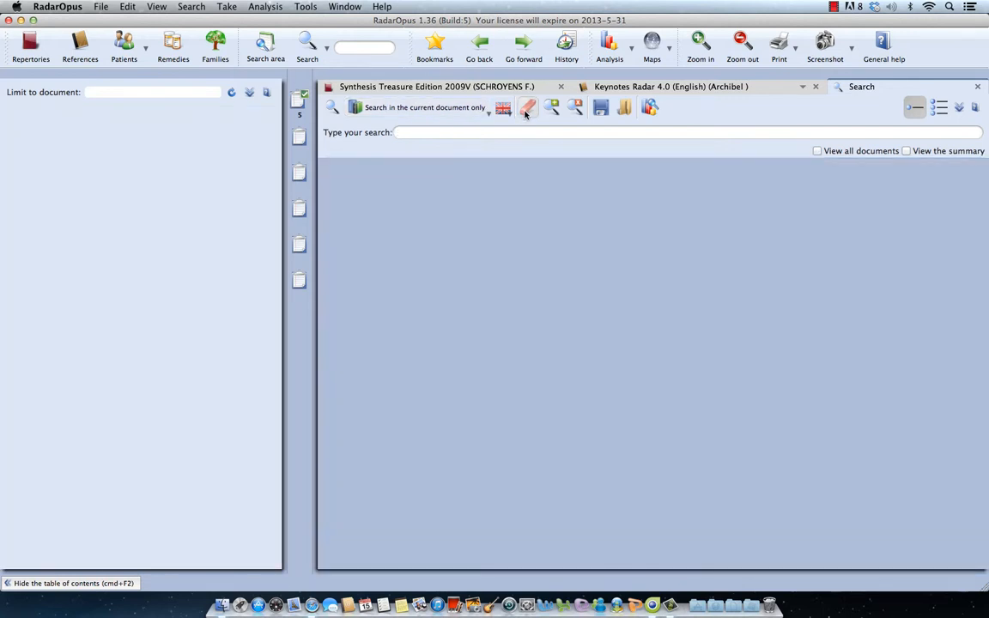
mouse_move(506, 116)
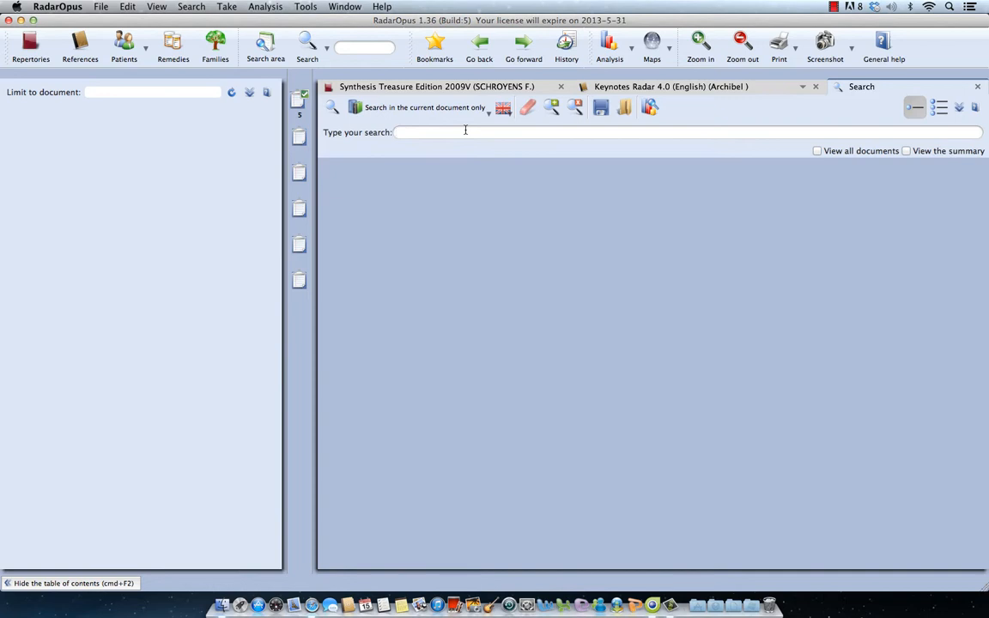
Step: Search the current document for 'ice cold head', listing 19 rubrics like HEAD - COLDNESS - icy
type("ice")
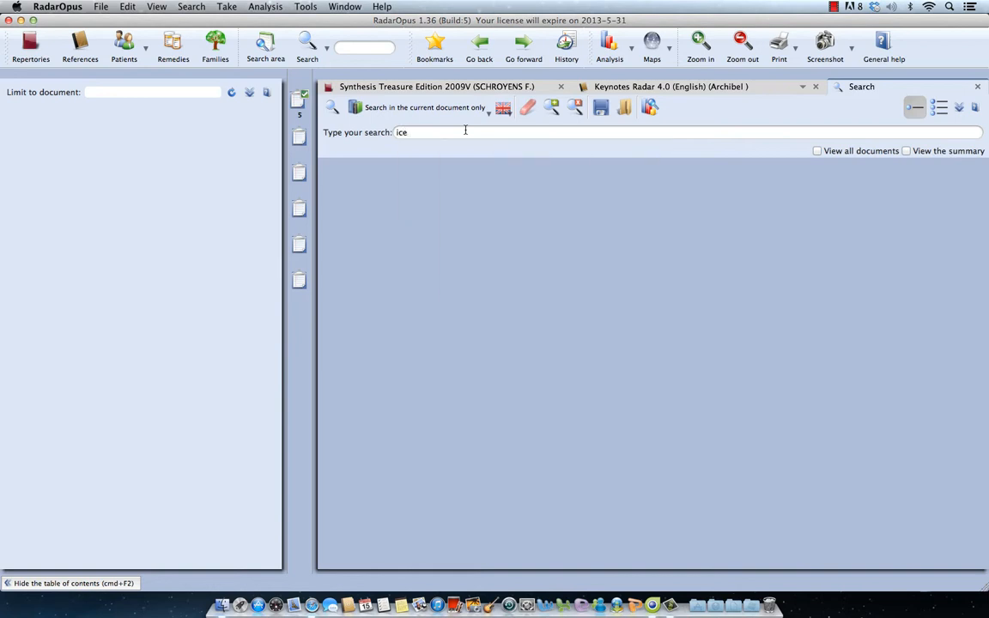
type("cold")
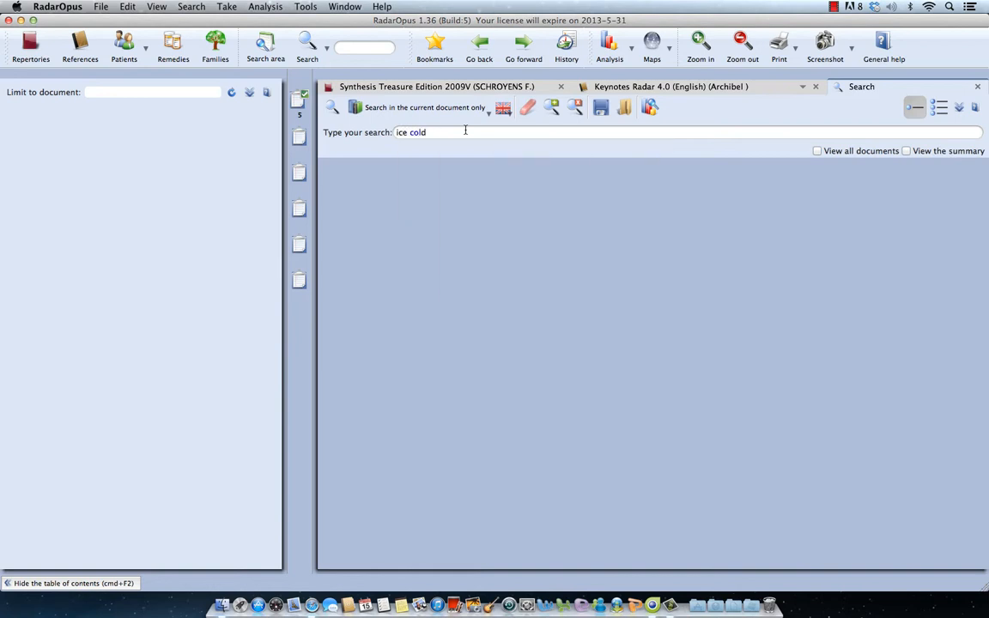
type("head")
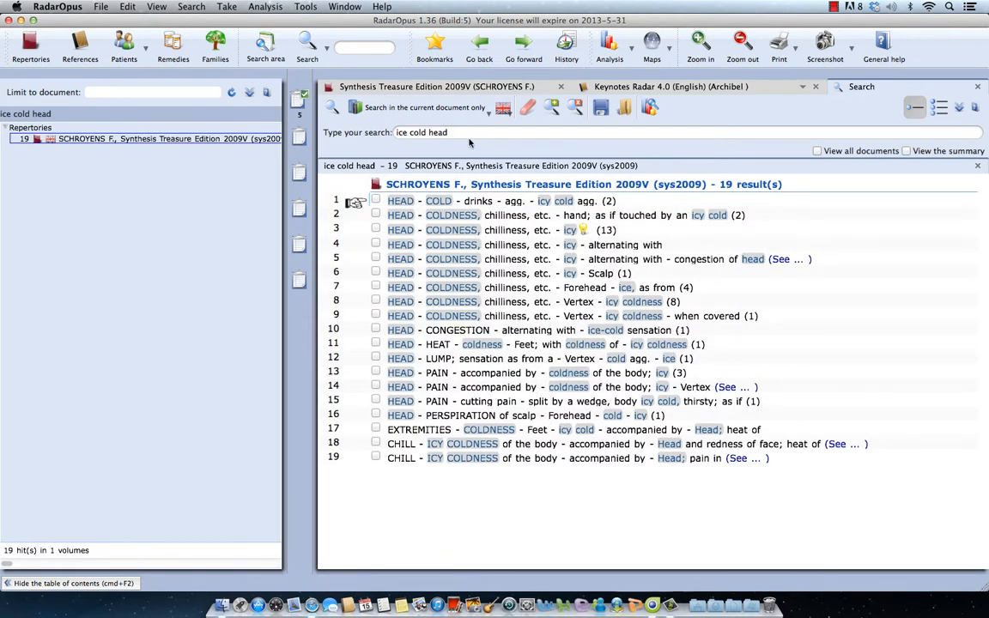
mouse_move(524, 330)
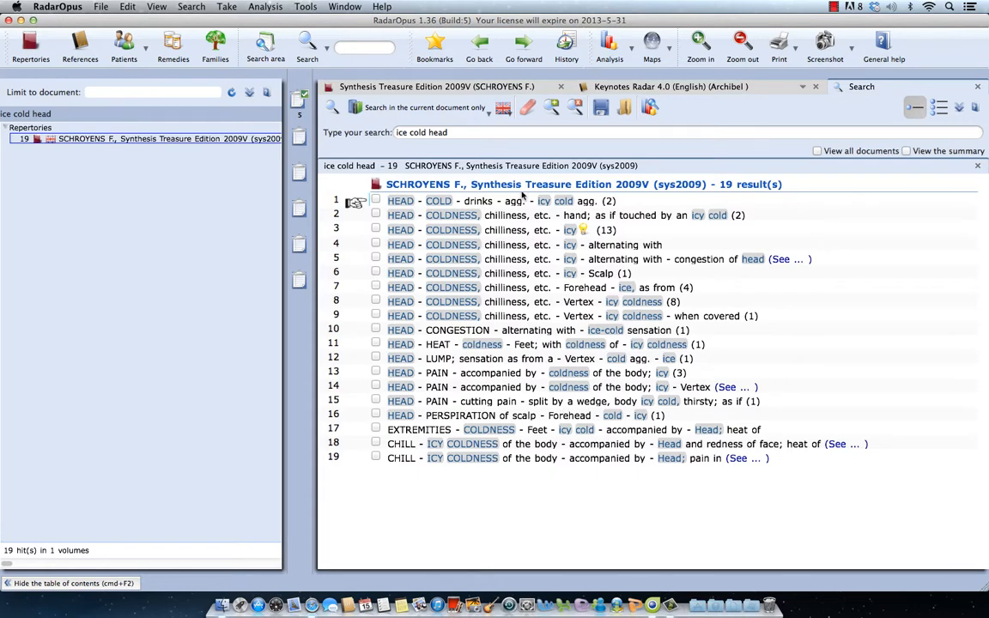
Step: Switch the search scope to All documents and view the BLACKWOOD A. materia medica hit
left_click(425, 107)
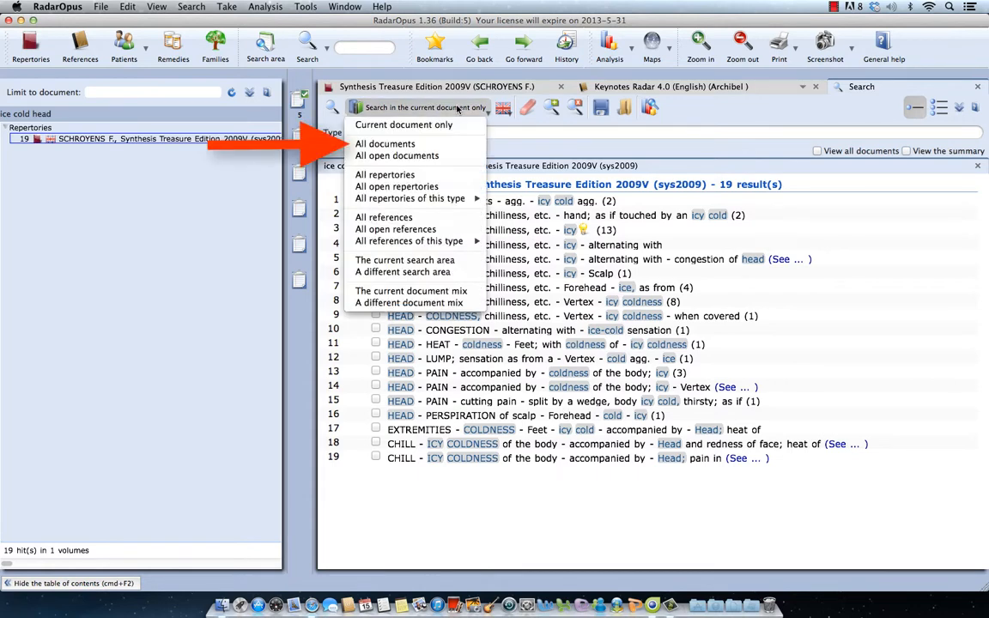
mouse_move(384, 143)
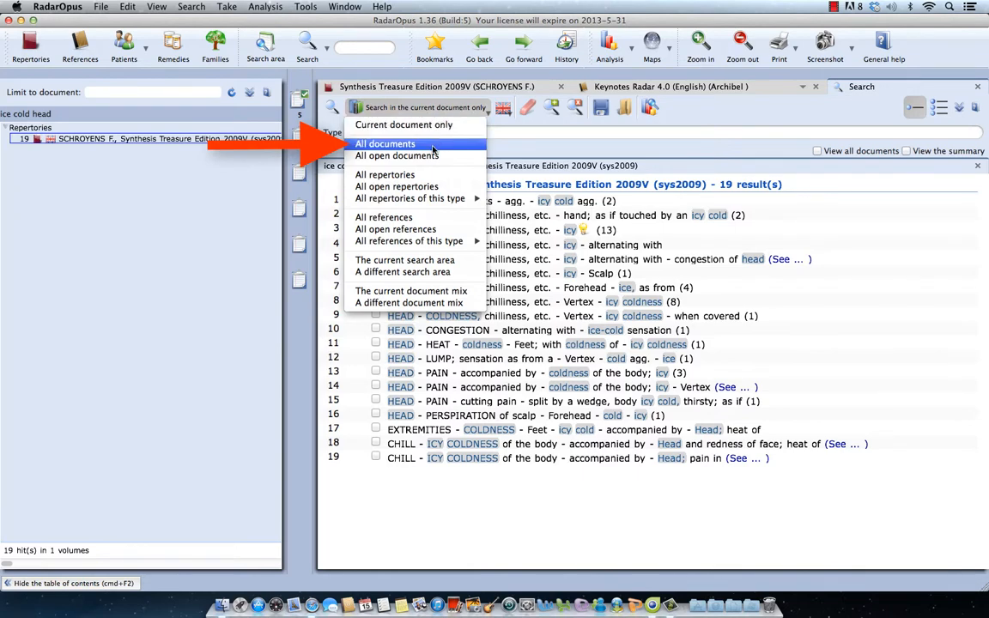
left_click(384, 144)
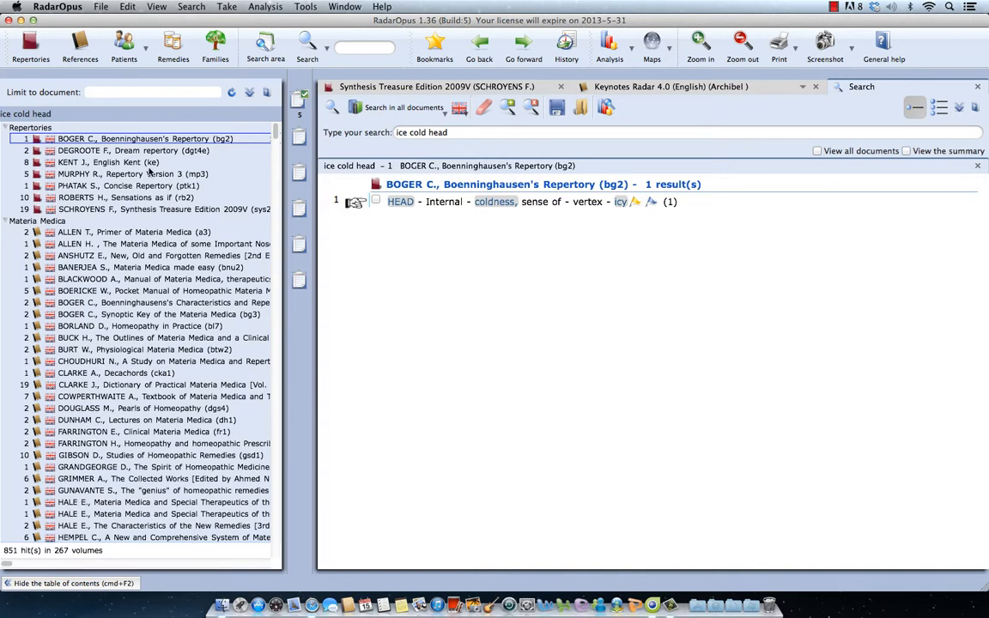
mouse_move(116, 186)
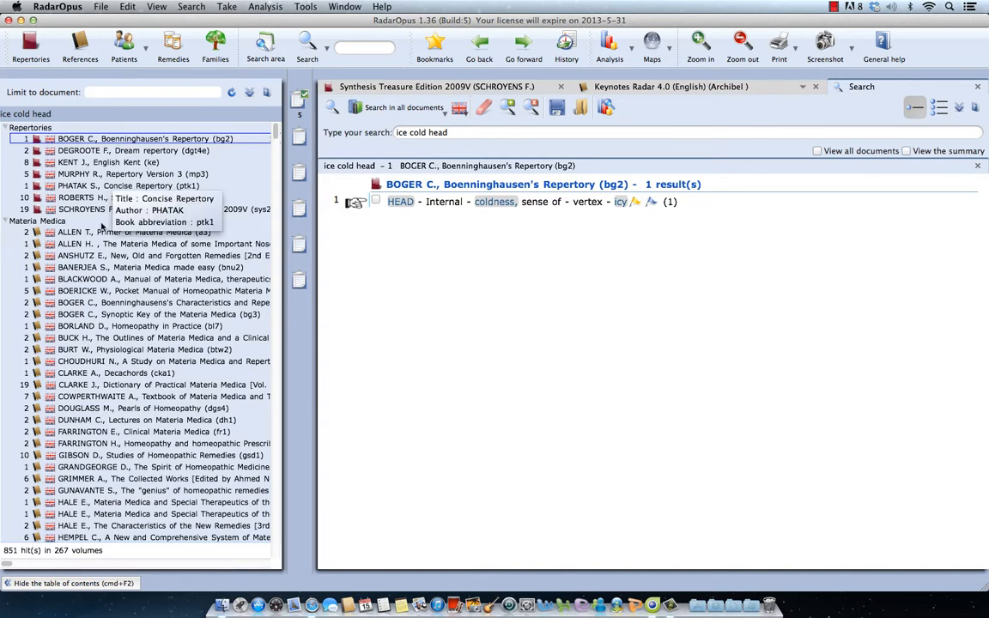
mouse_move(97, 249)
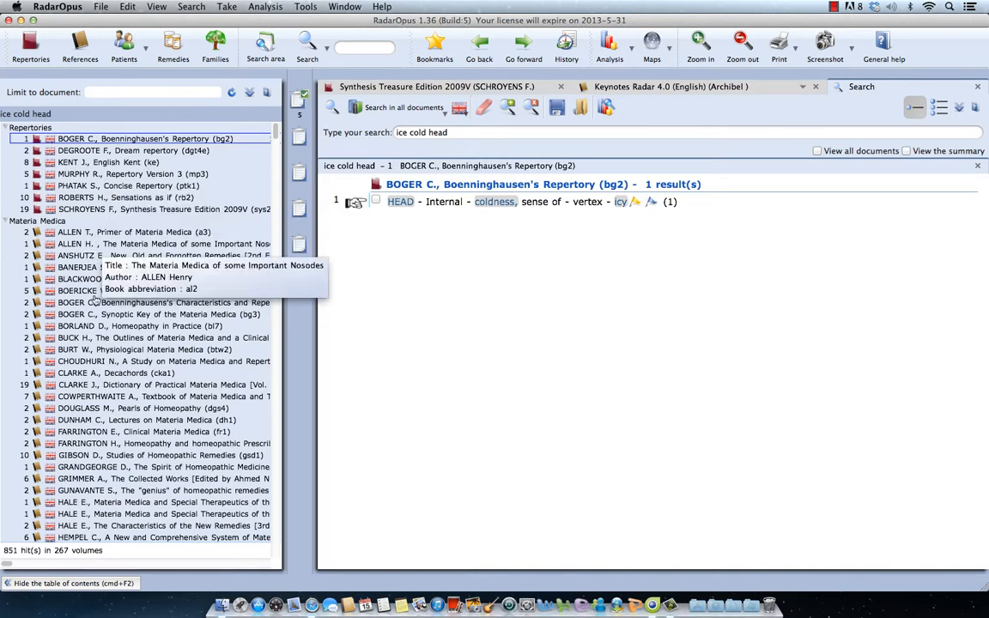
mouse_move(99, 355)
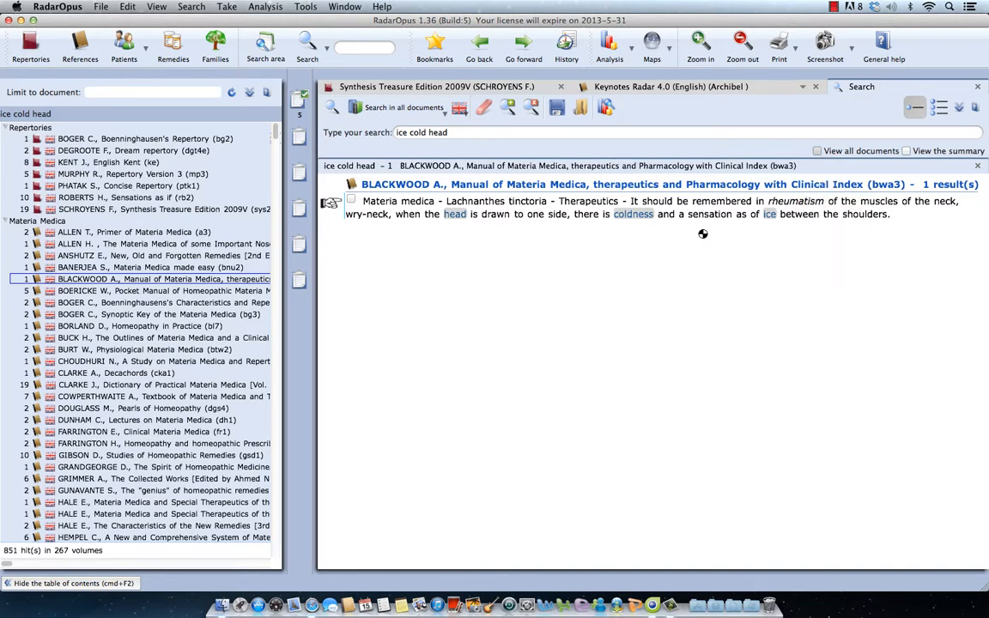
left_click(816, 150)
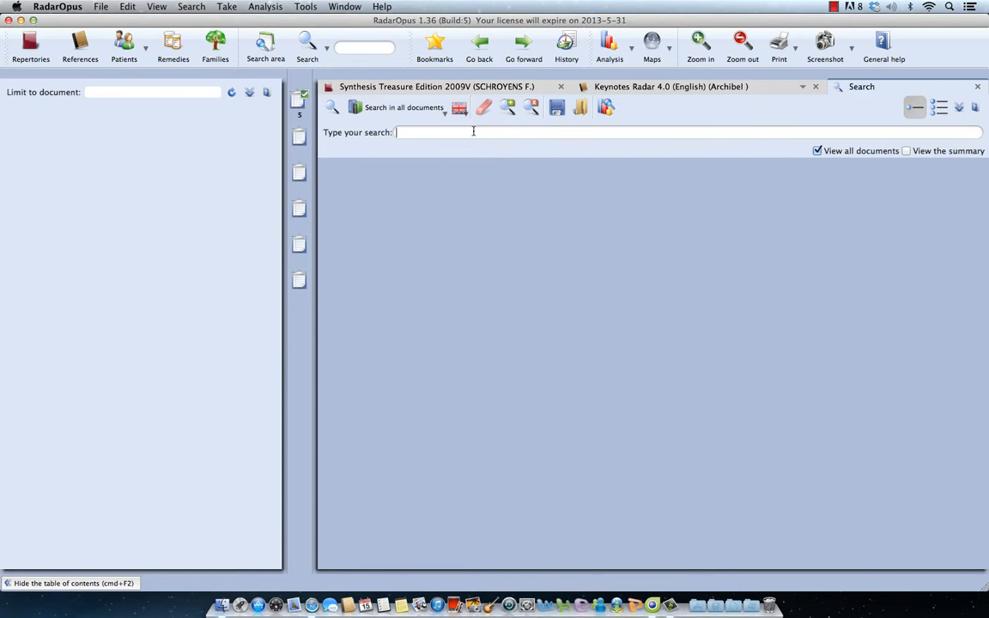
Step: Search all documents for the Silicea terra case remedy, yielding 3,048 hits in 105 volumes
type("s")
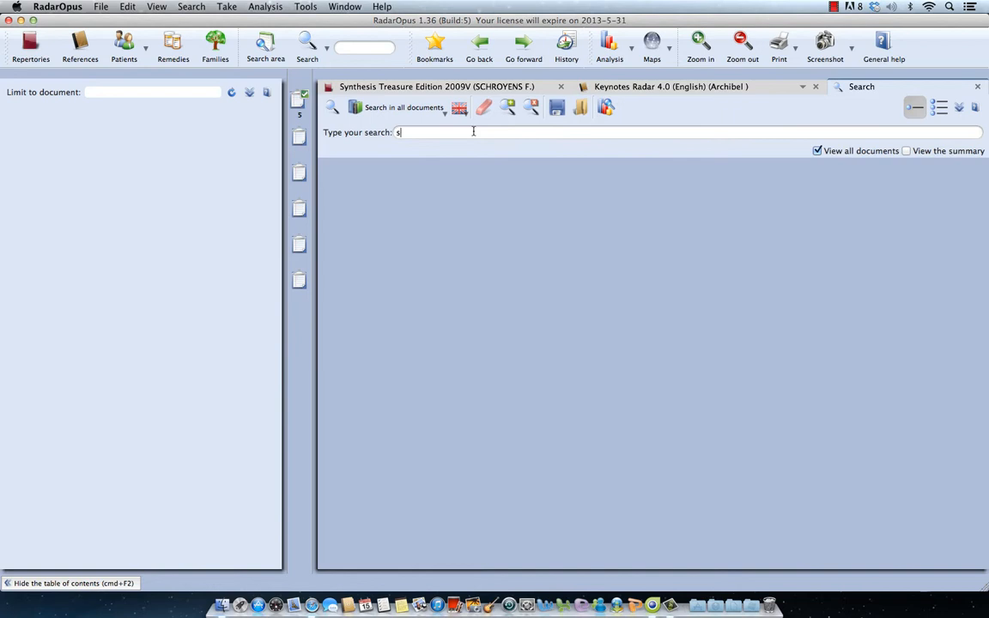
type("il")
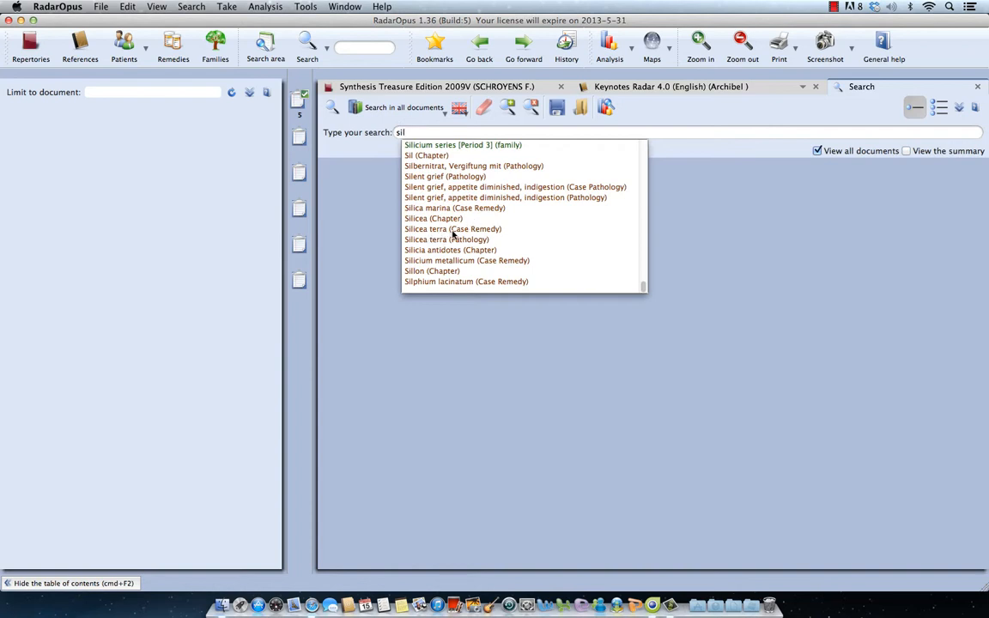
left_click(452, 229)
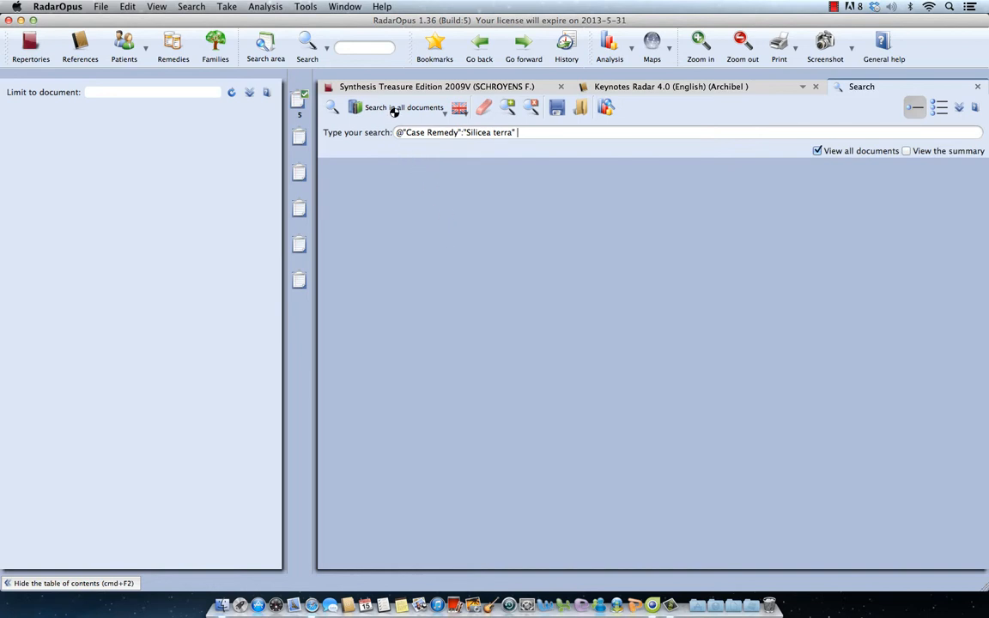
left_click(396, 107)
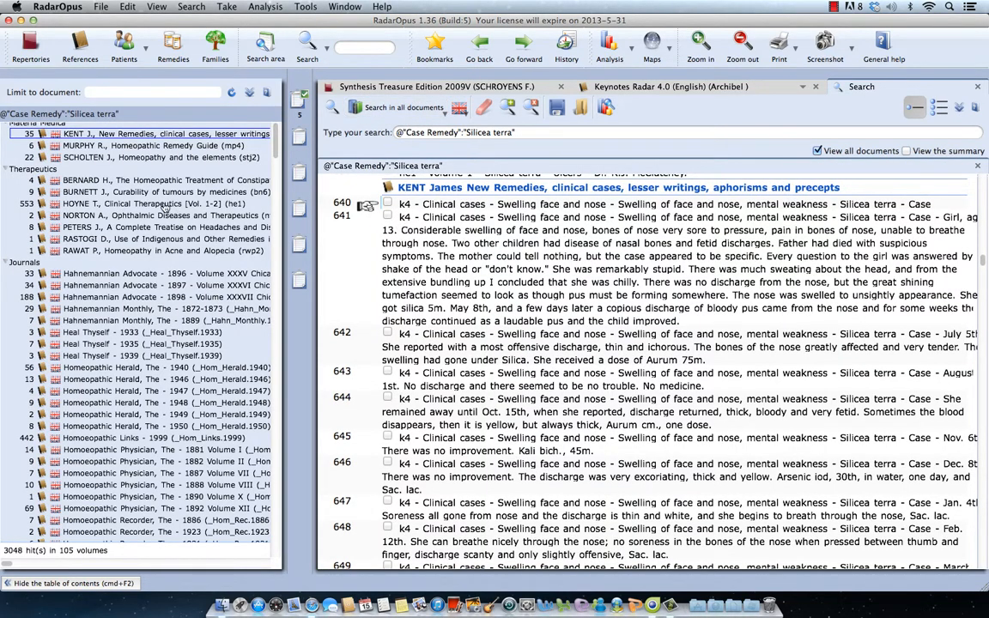
scroll("down", 3)
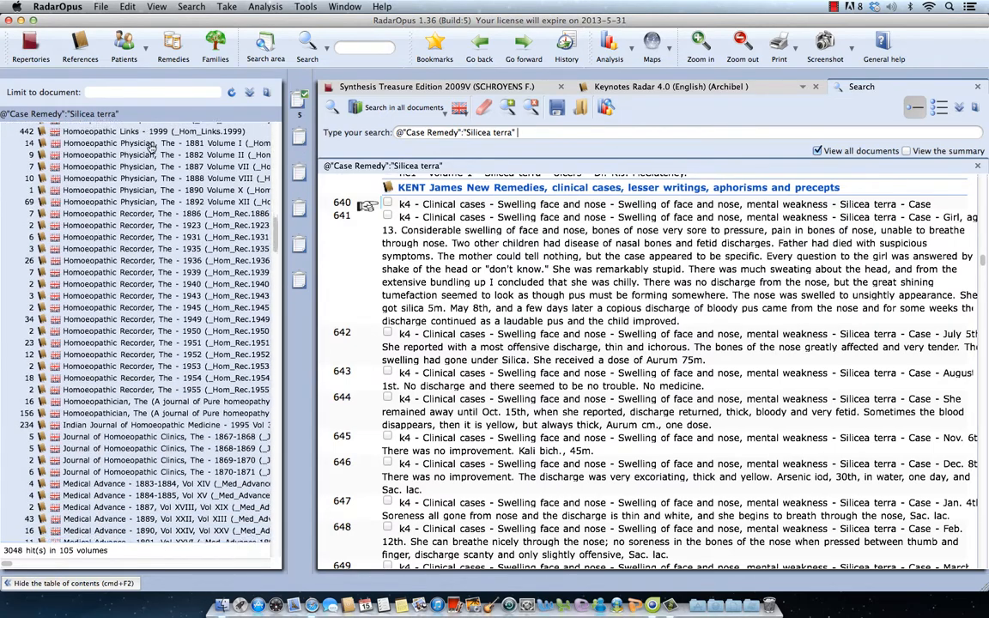
scroll("down", 3)
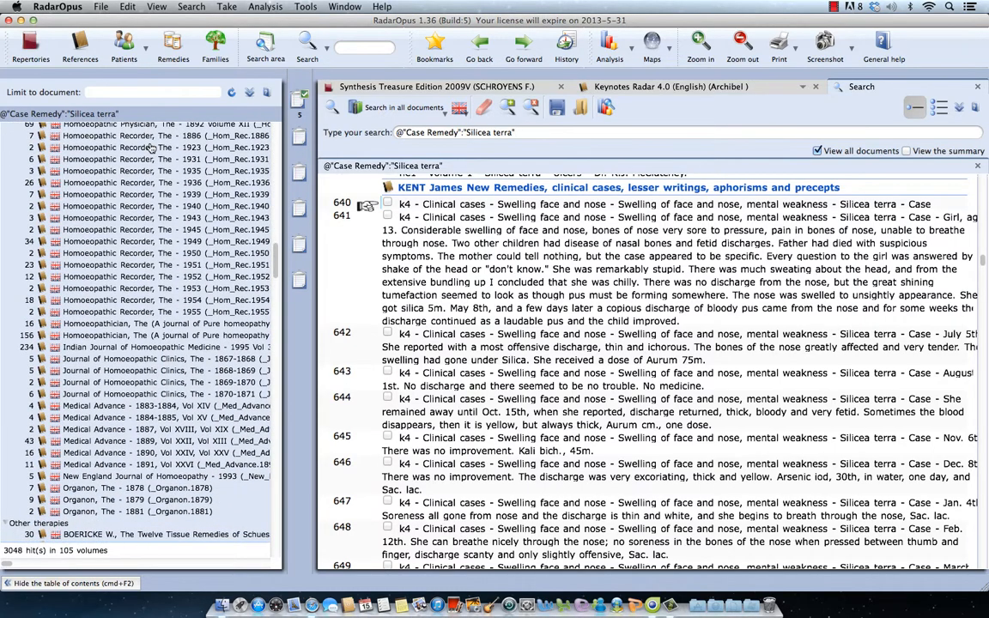
left_click(493, 132)
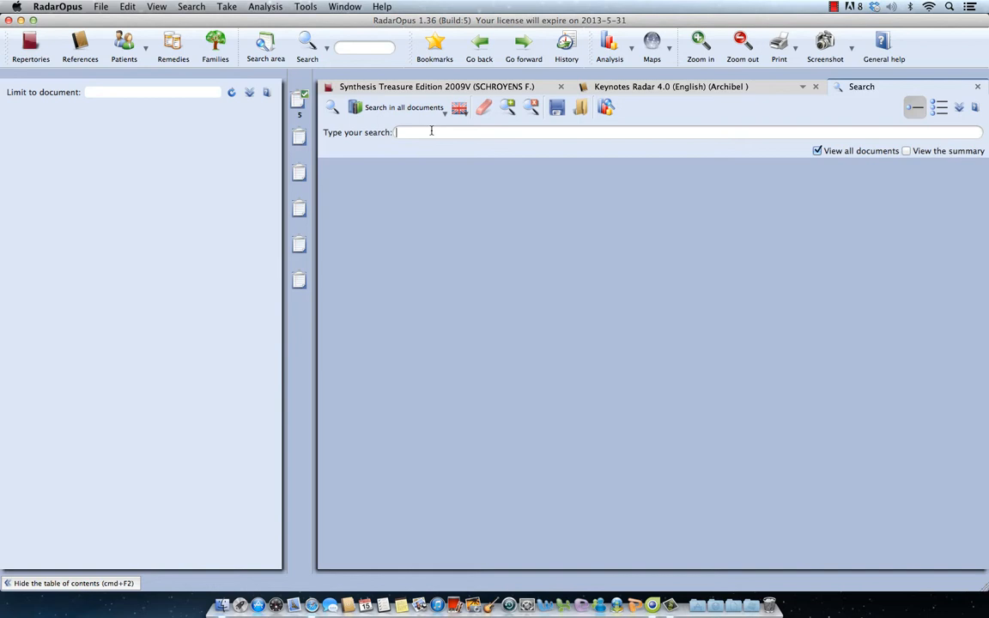
Step: Search for Measles (Pathology) and open the DOUGLASS M., Skin diseases entries
type("m")
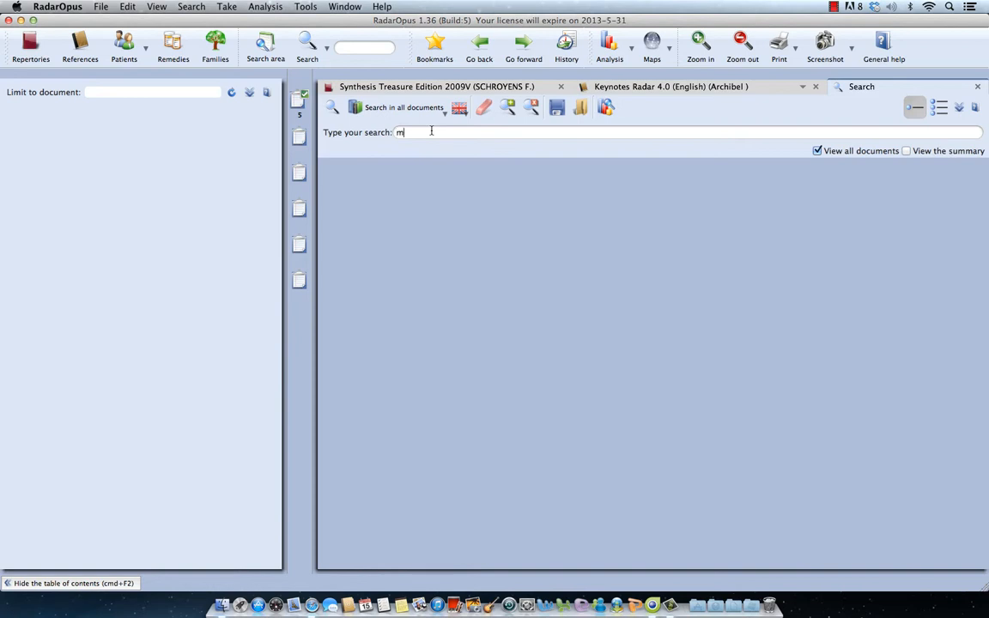
type("eas")
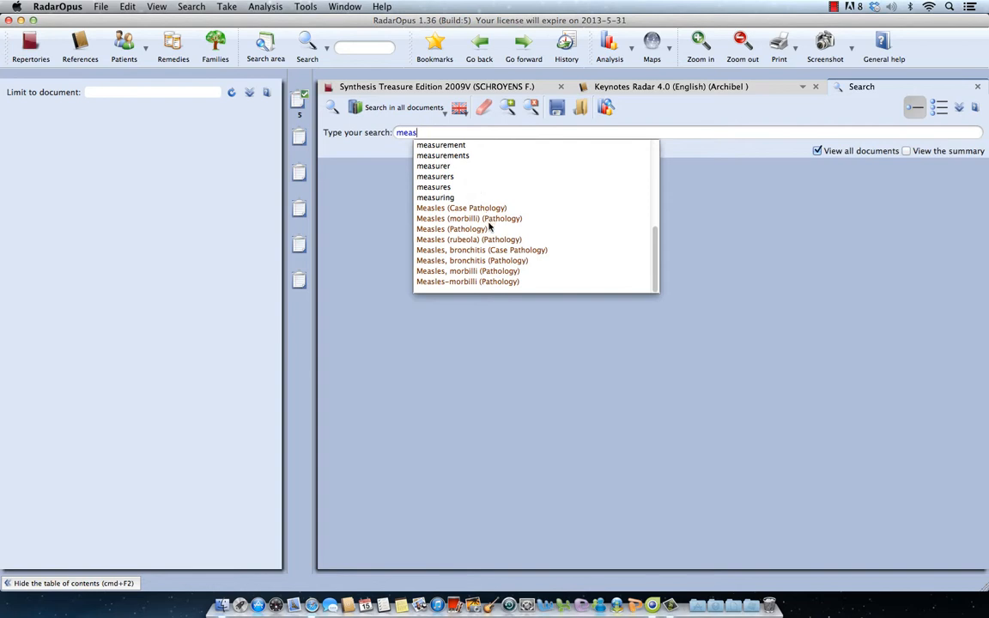
mouse_move(465, 214)
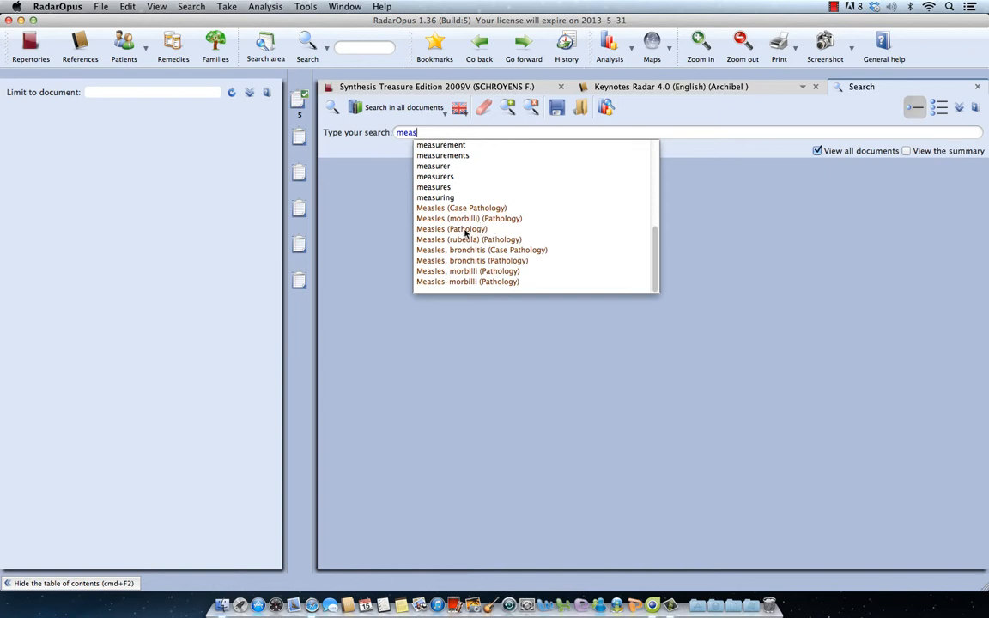
mouse_move(464, 217)
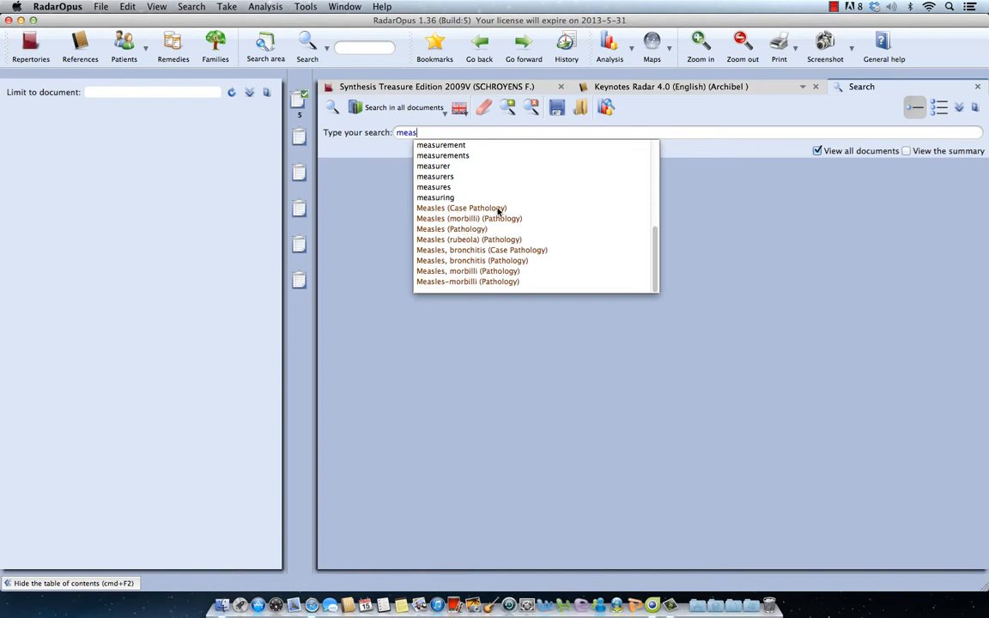
mouse_move(473, 229)
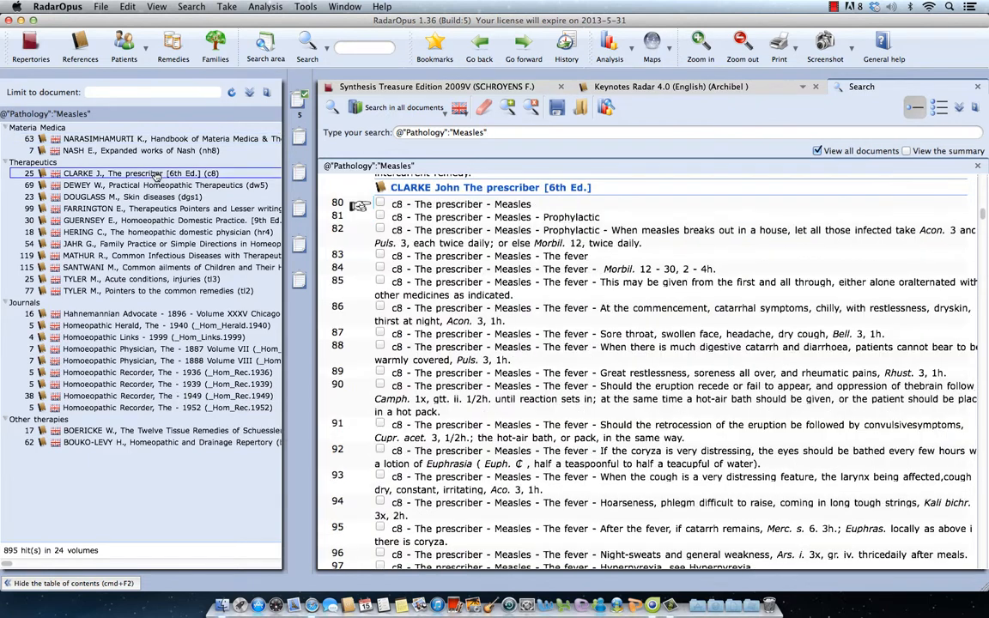
mouse_move(144, 206)
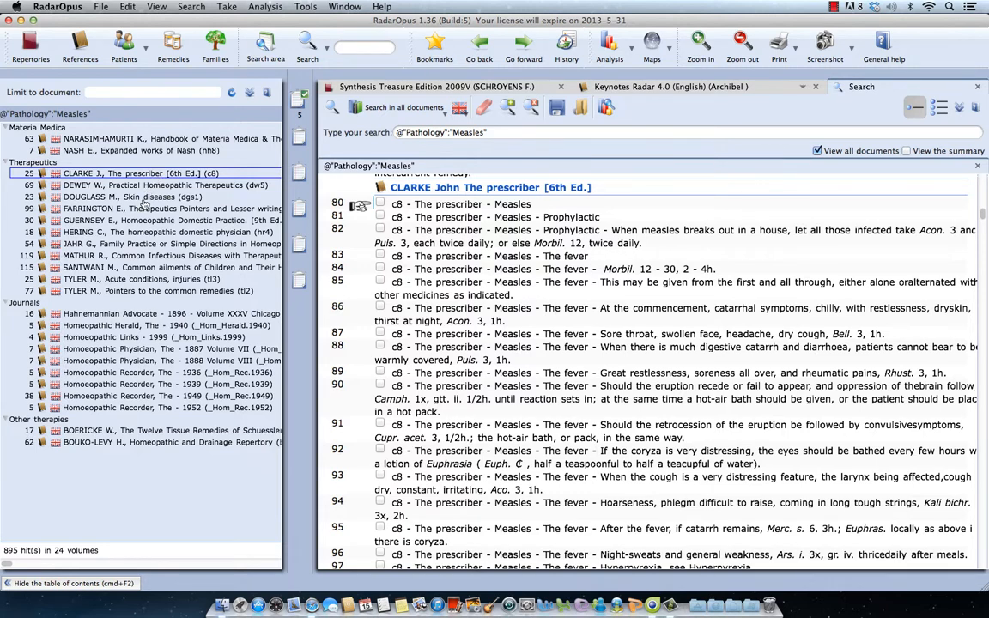
left_click(134, 197)
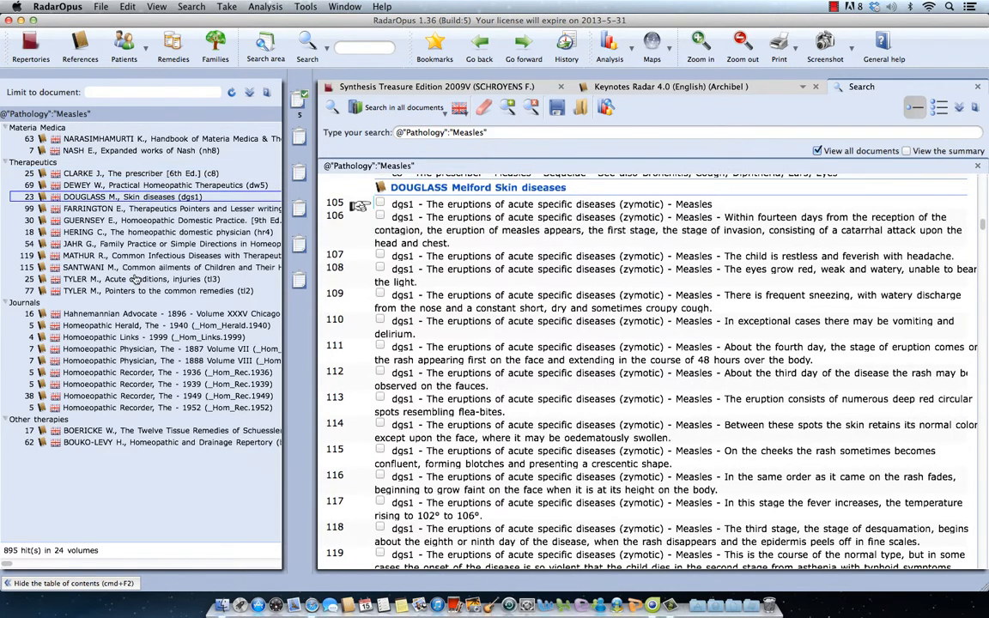
mouse_move(133, 279)
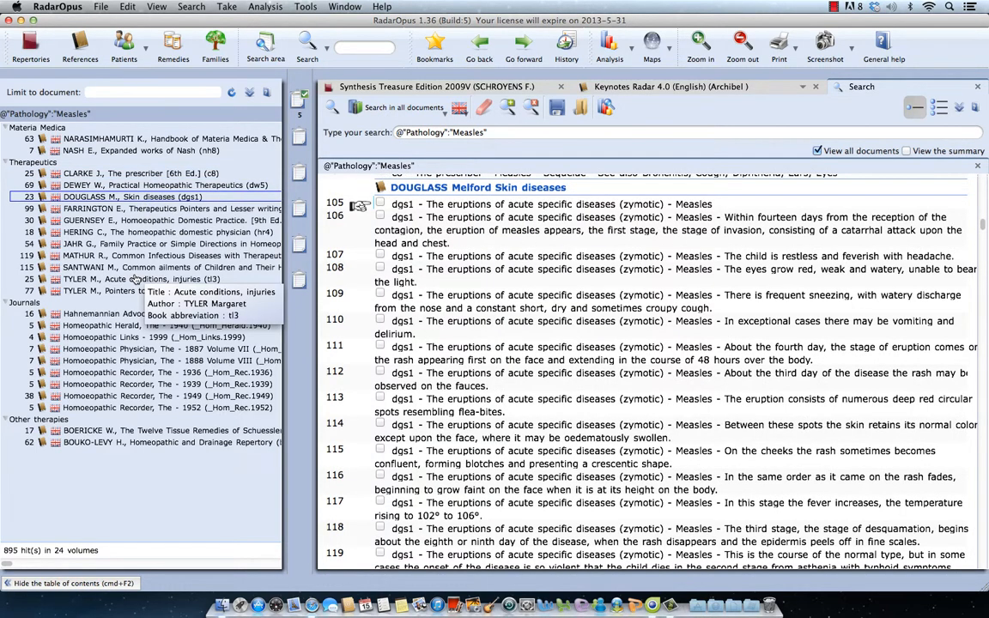
mouse_move(157, 290)
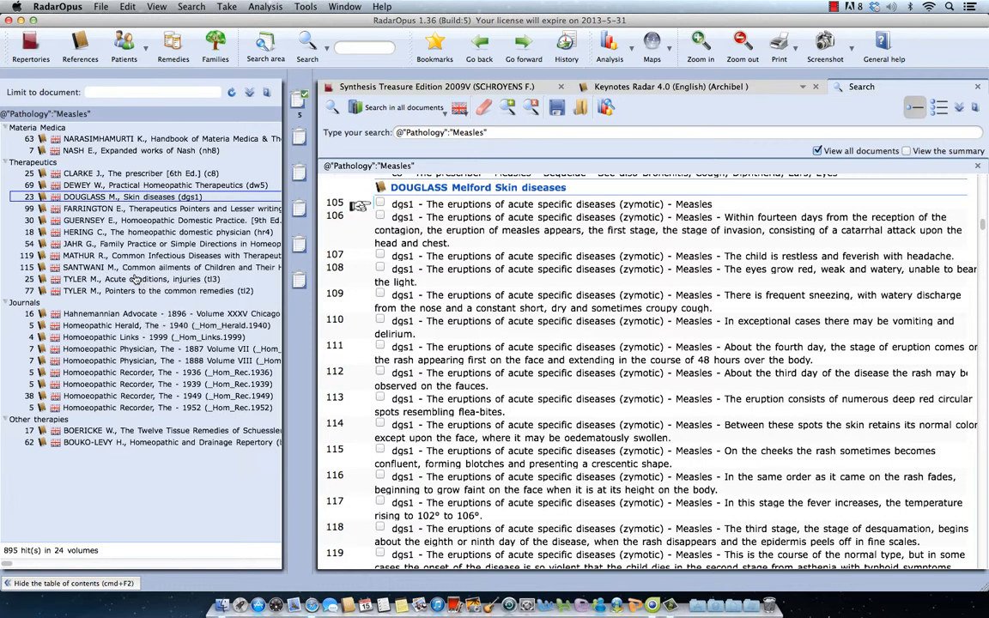